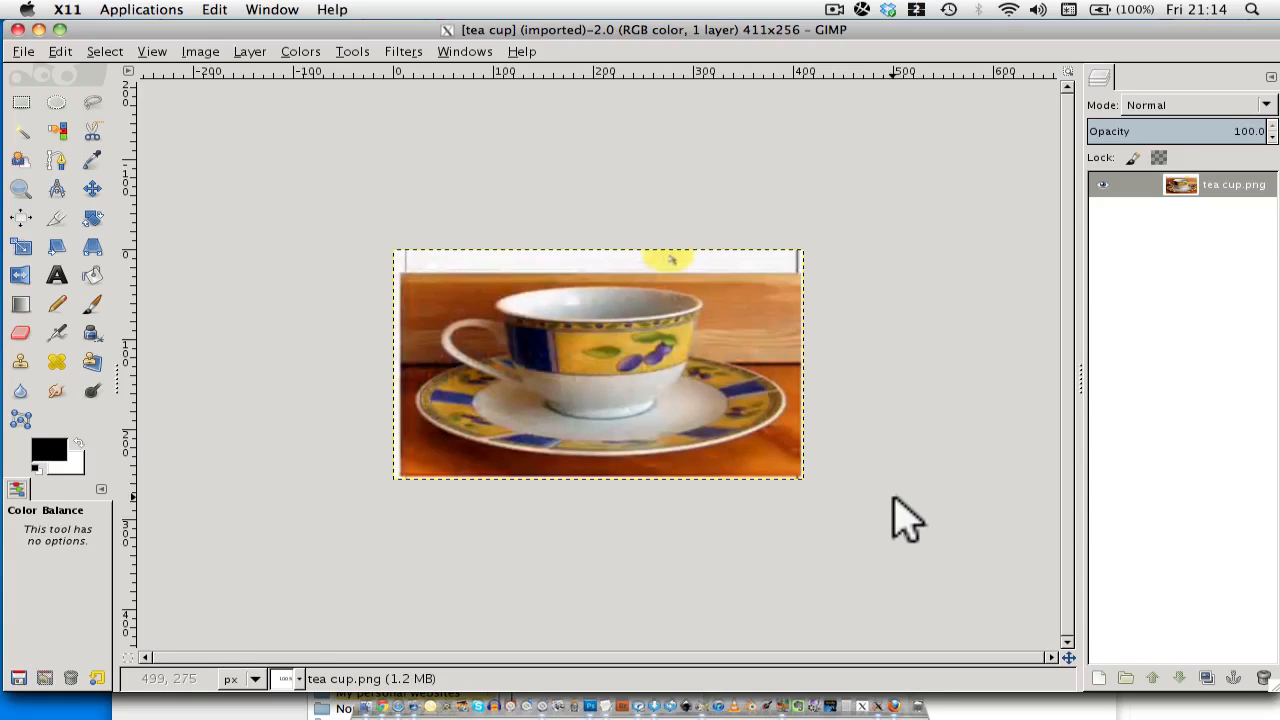
mouse_move(905, 520)
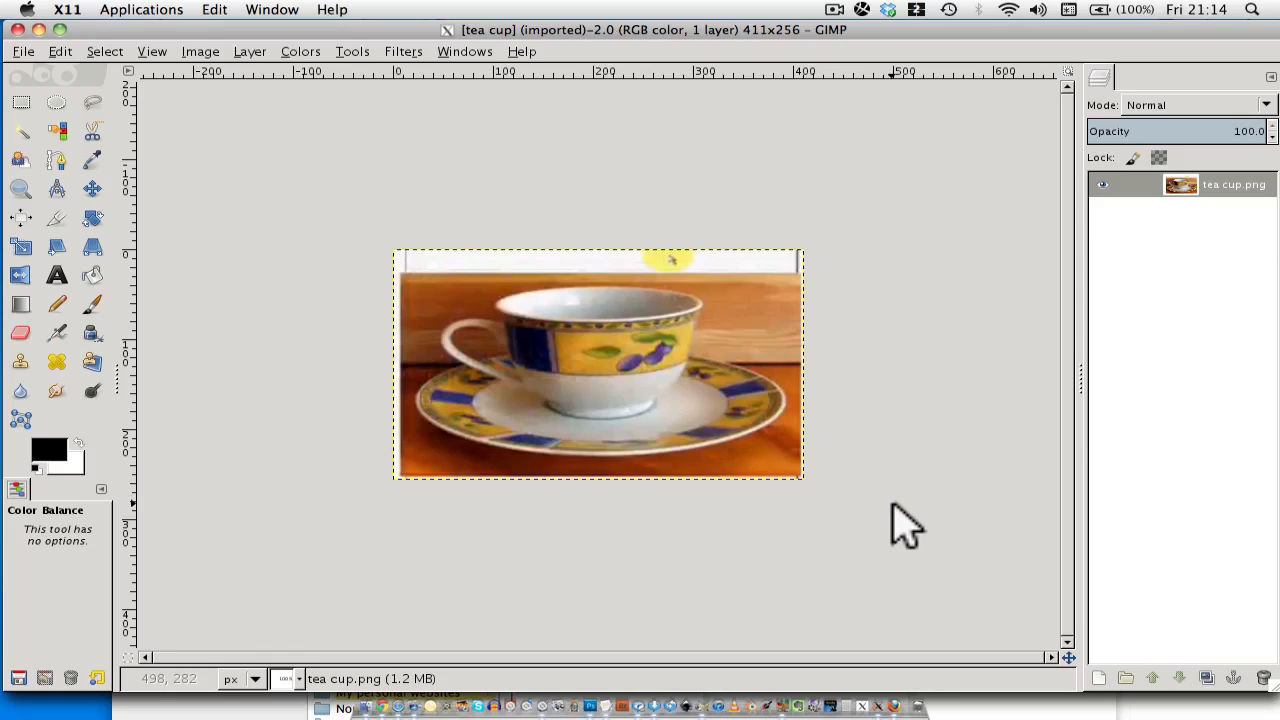
mouse_move(900, 540)
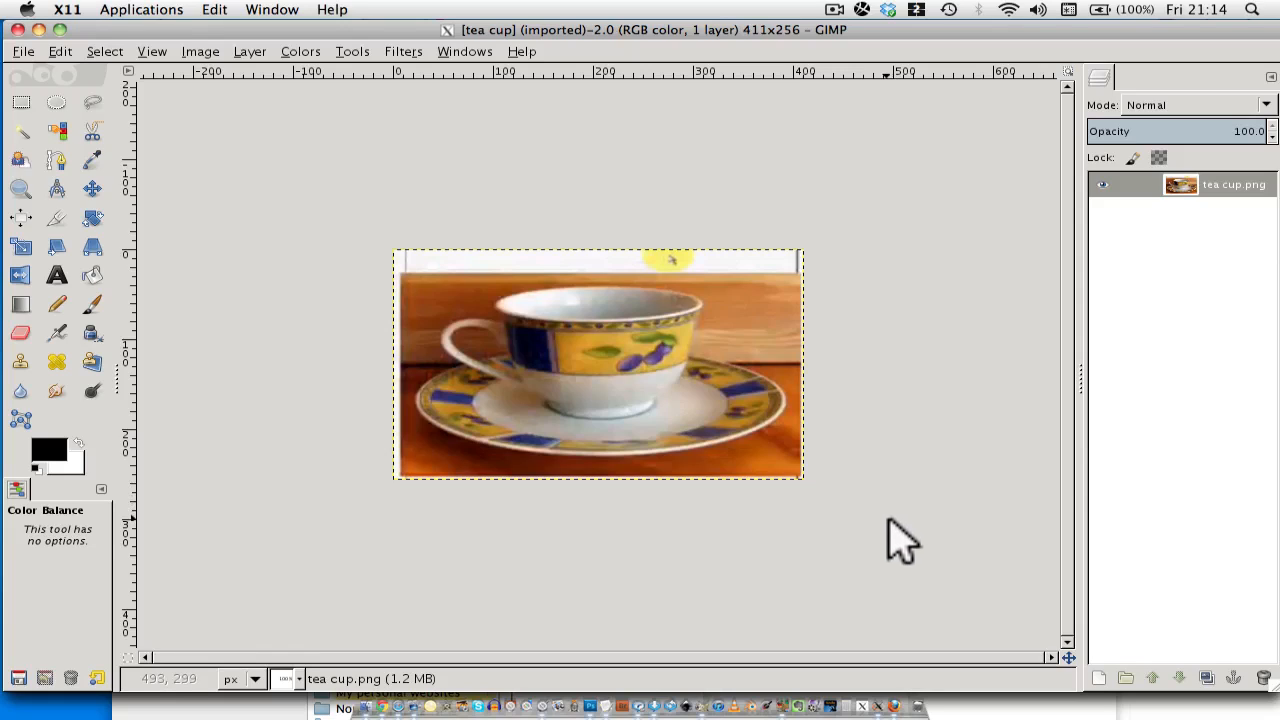
mouse_move(415, 150)
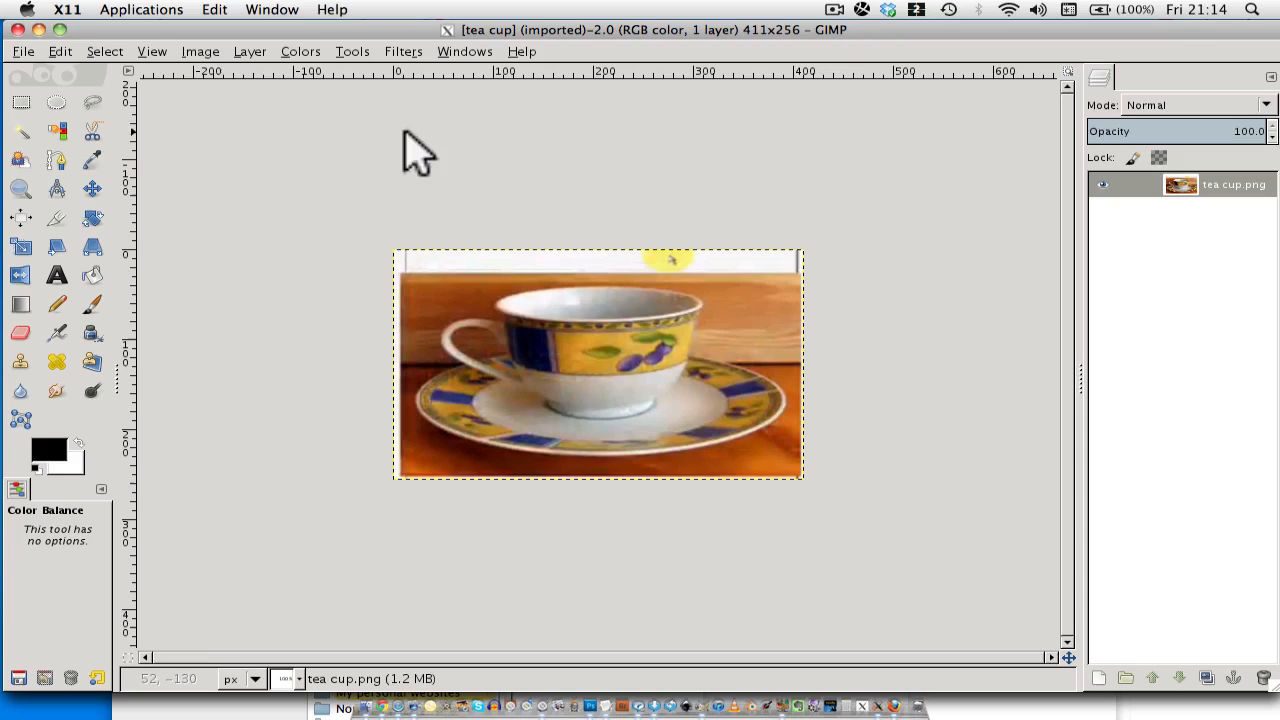
mouse_move(918, 568)
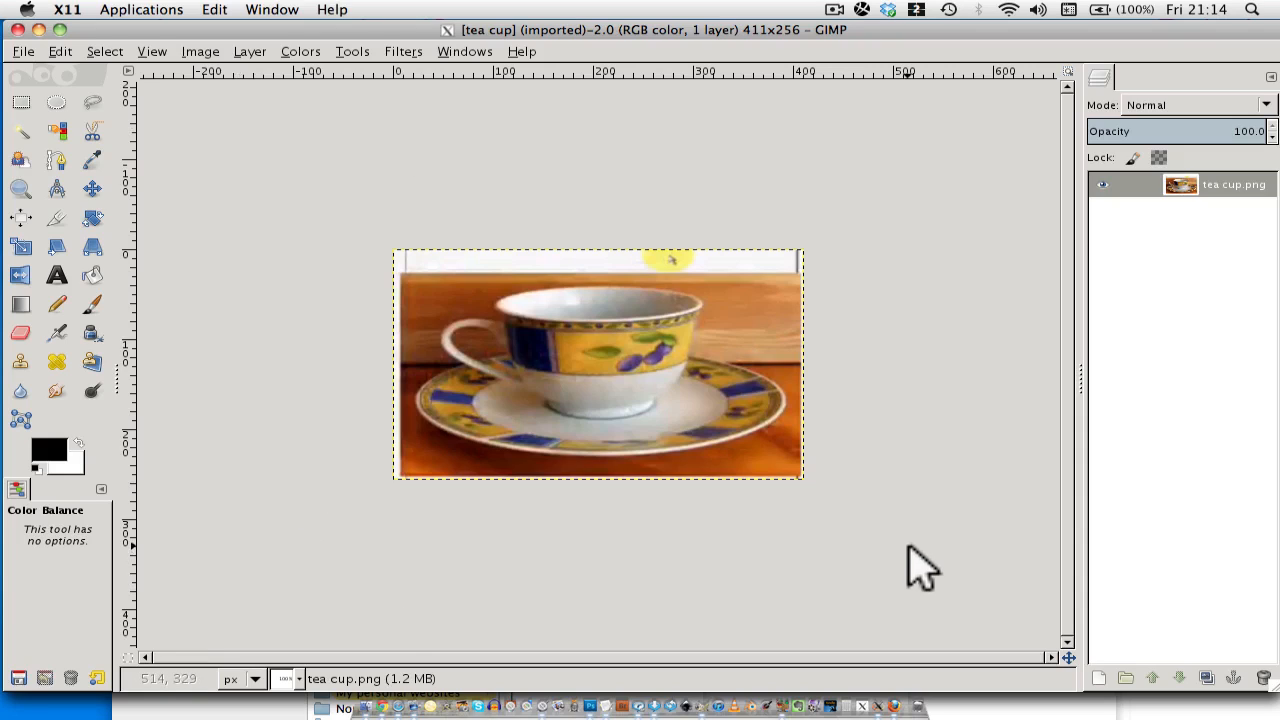
mouse_move(845, 475)
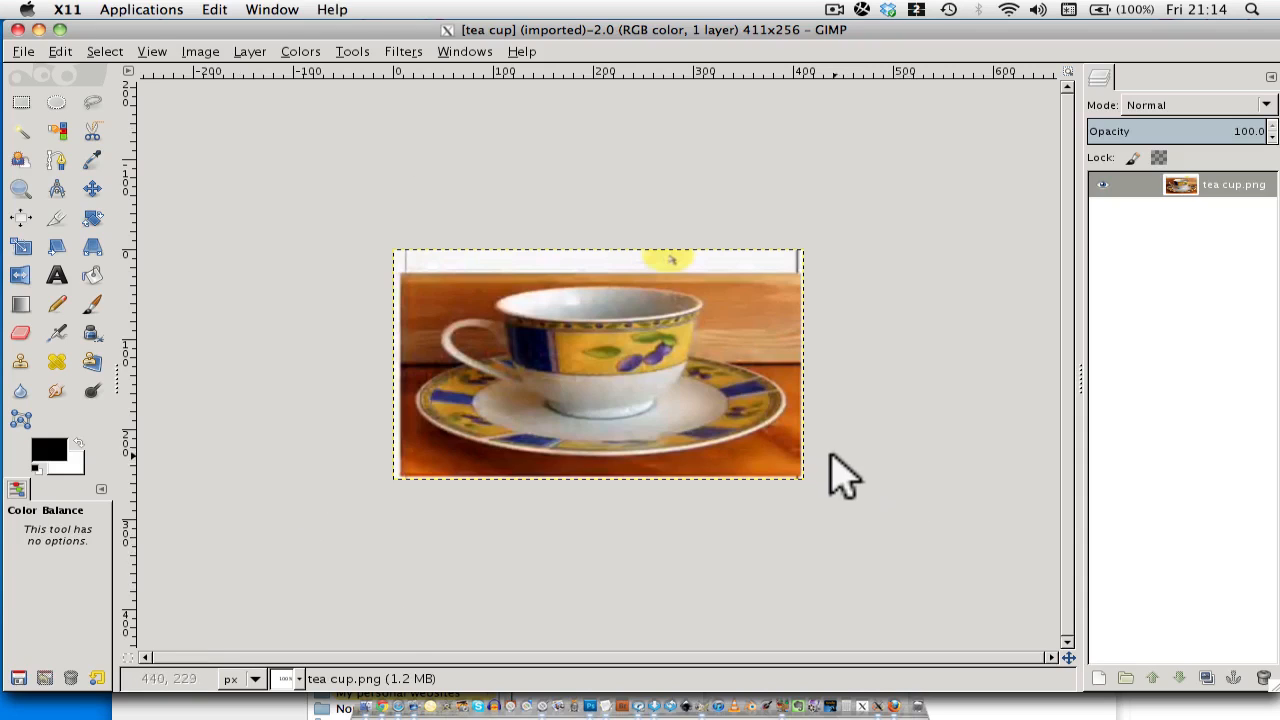
mouse_move(835, 470)
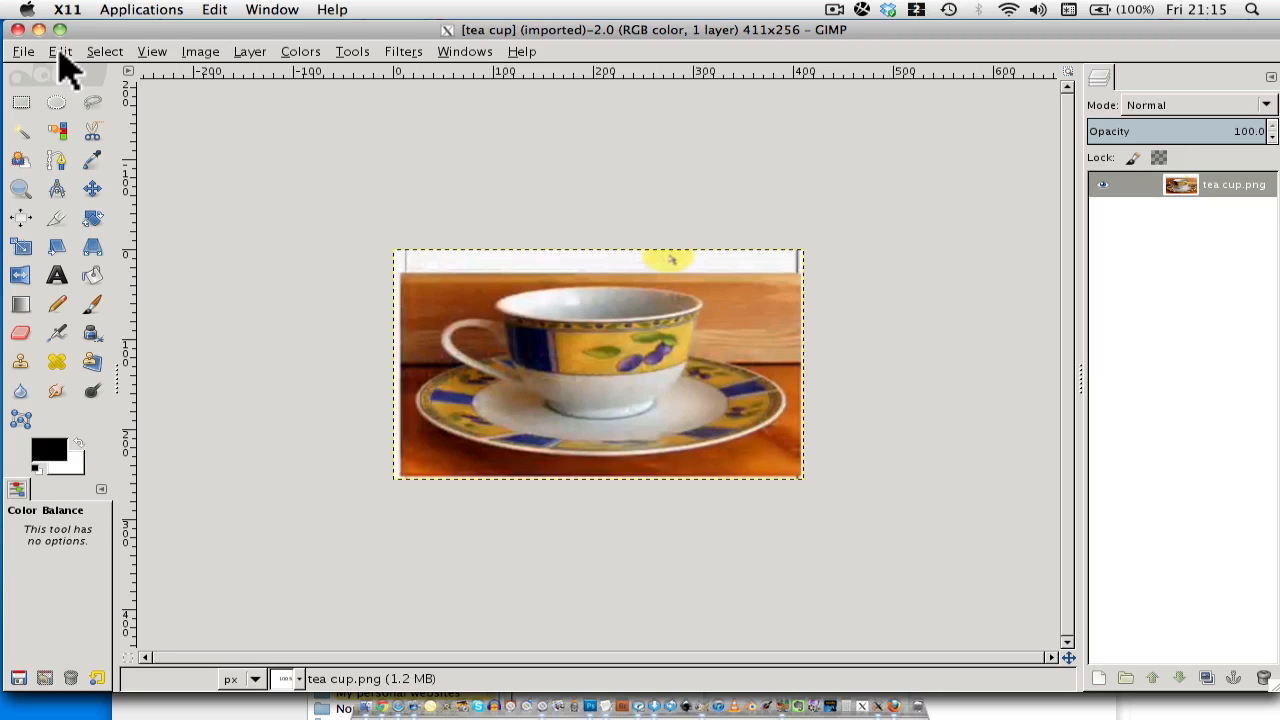
Reach Edit > Preferences and show the Image Windows > Appearance page
click(59, 51)
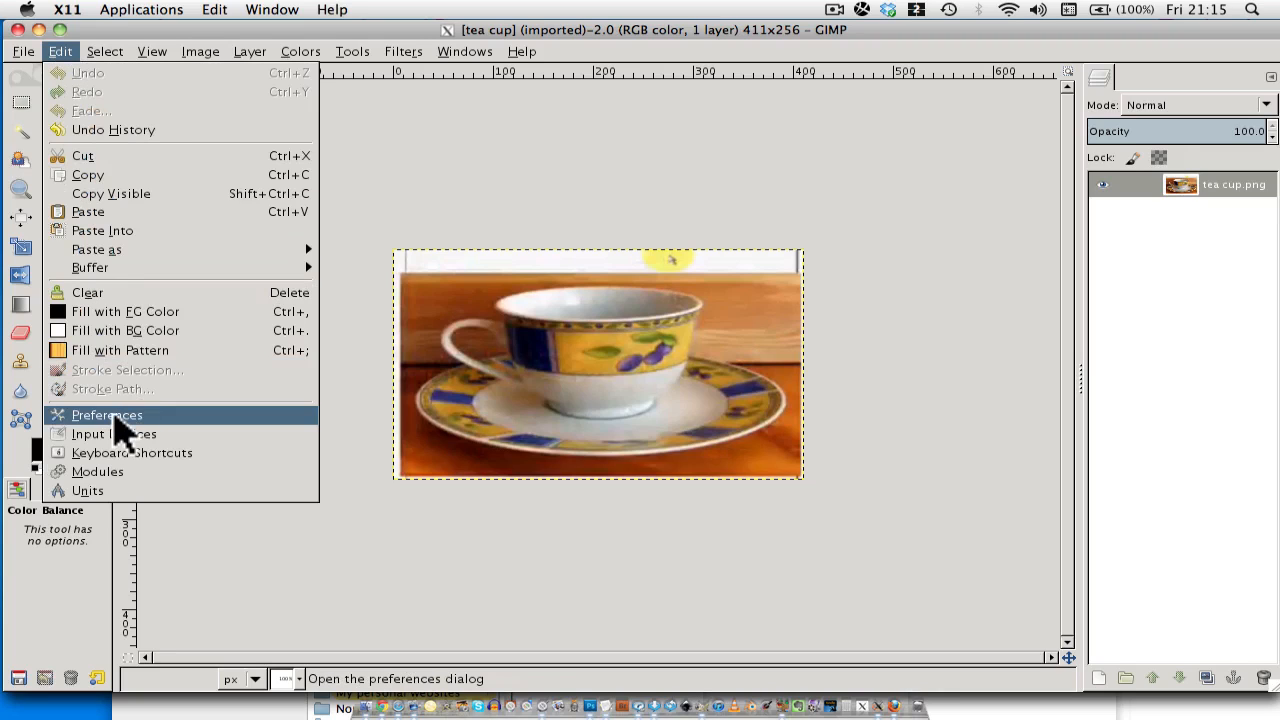
click(107, 414)
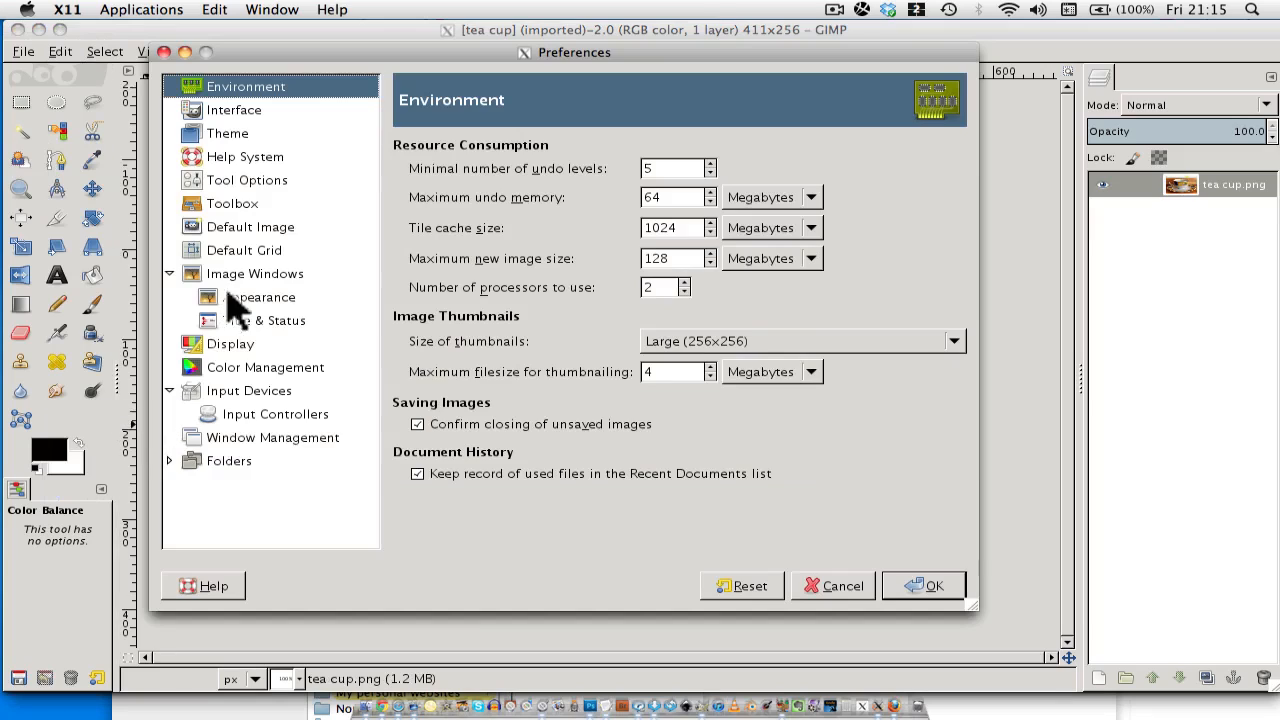
mouse_move(250, 295)
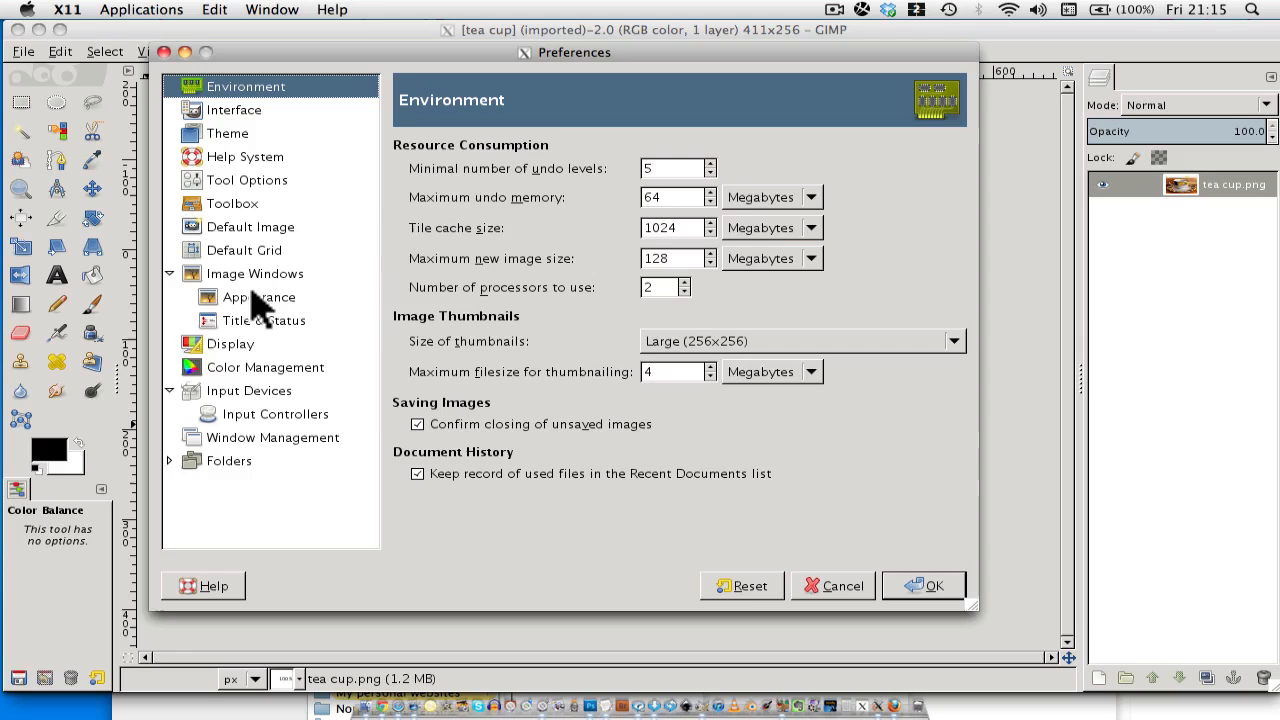
click(260, 297)
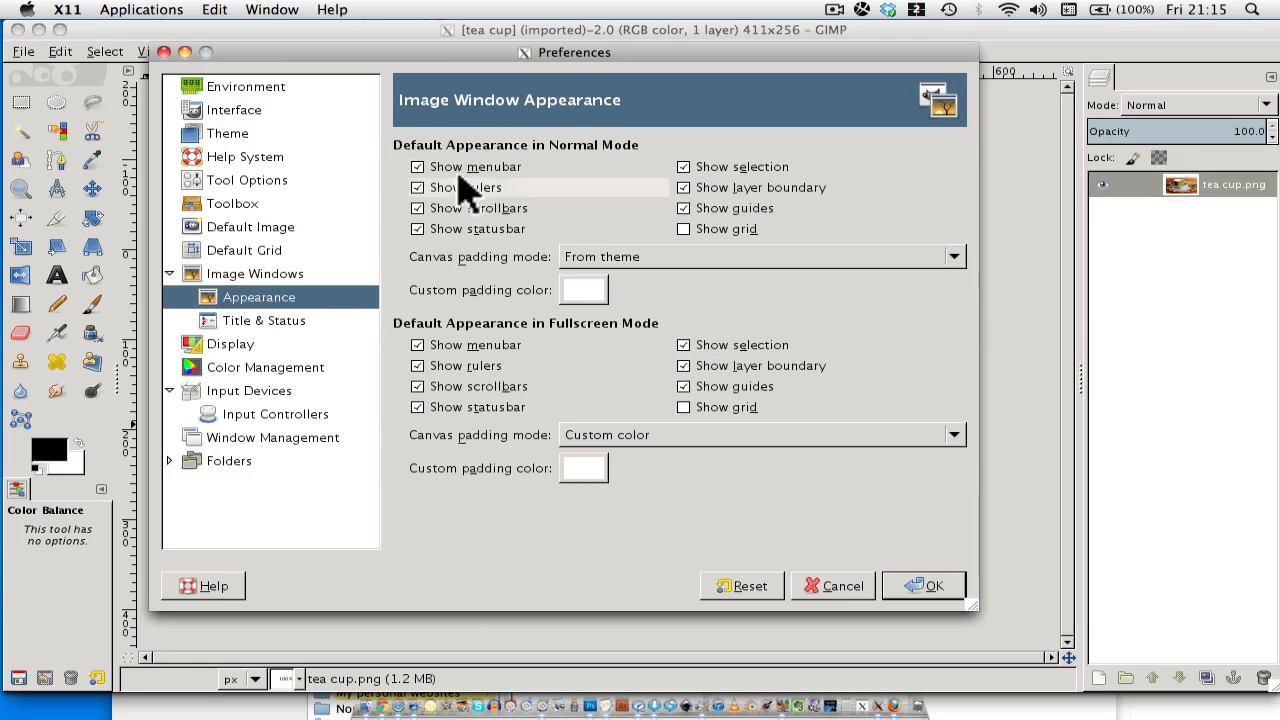
mouse_move(752, 135)
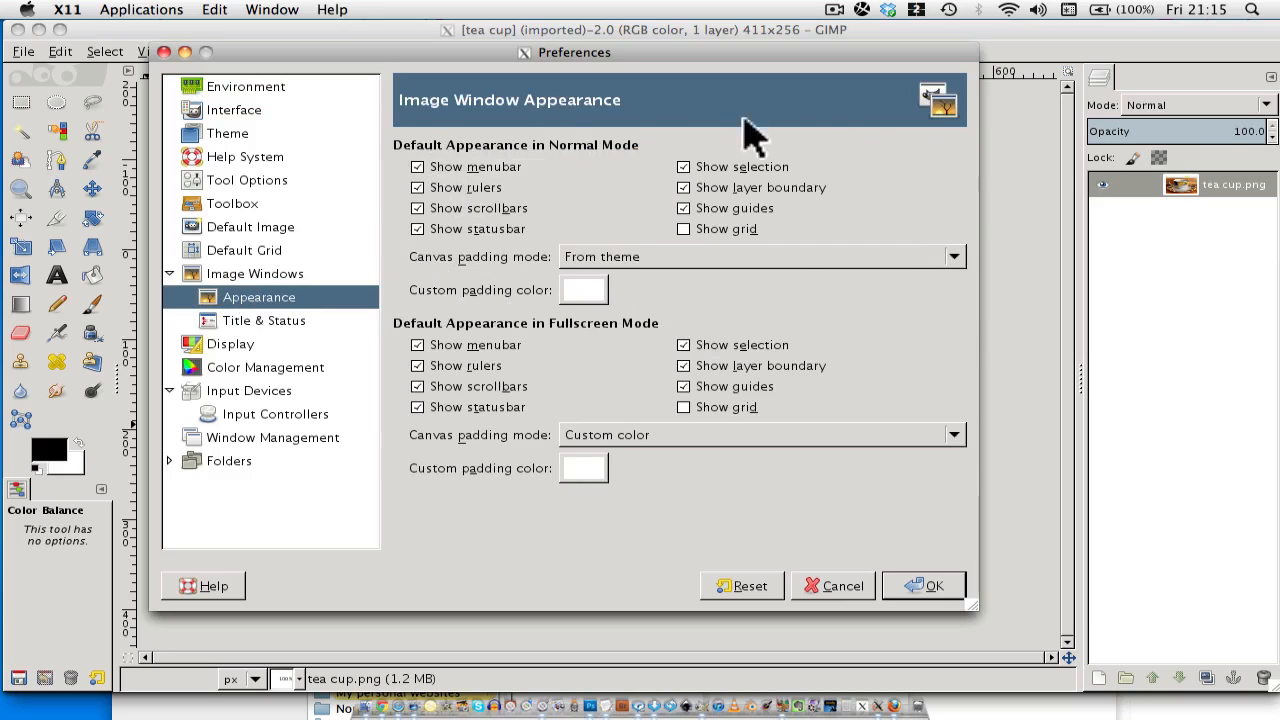
mouse_move(495, 280)
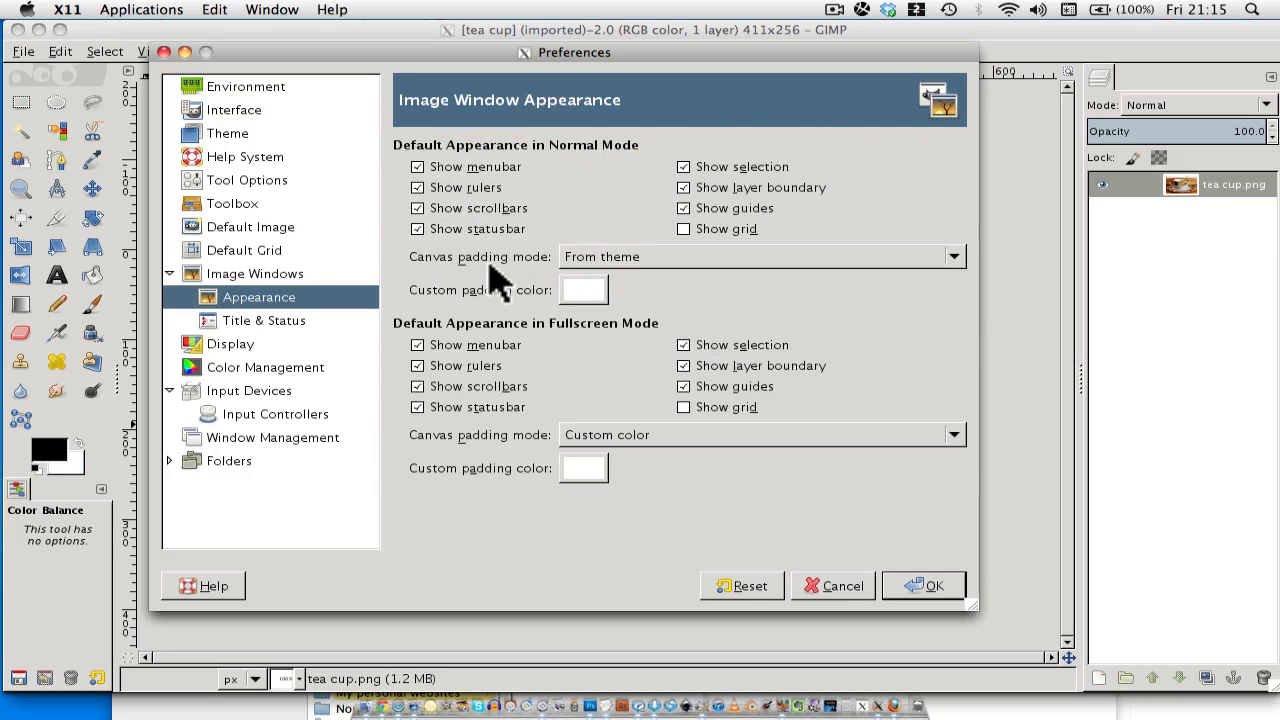
mouse_move(1055, 305)
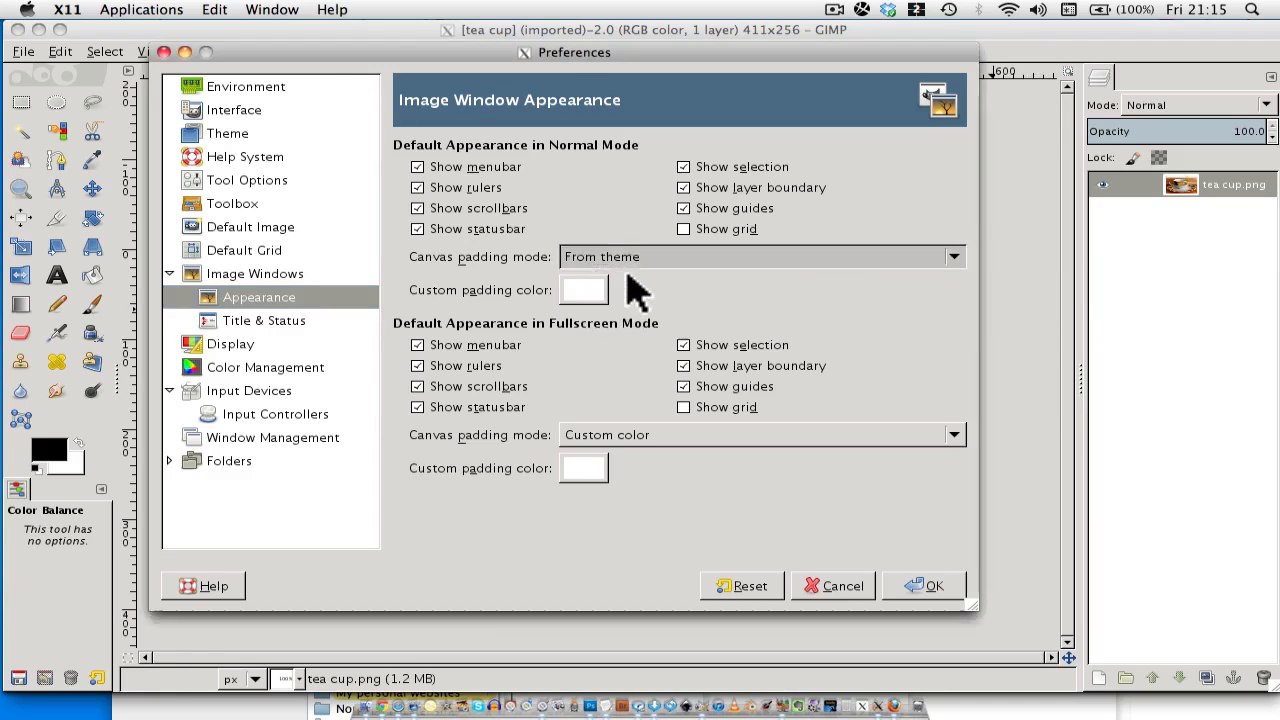
Try light then dark check colour for normal-mode canvas padding, then choose Custom color
click(951, 256)
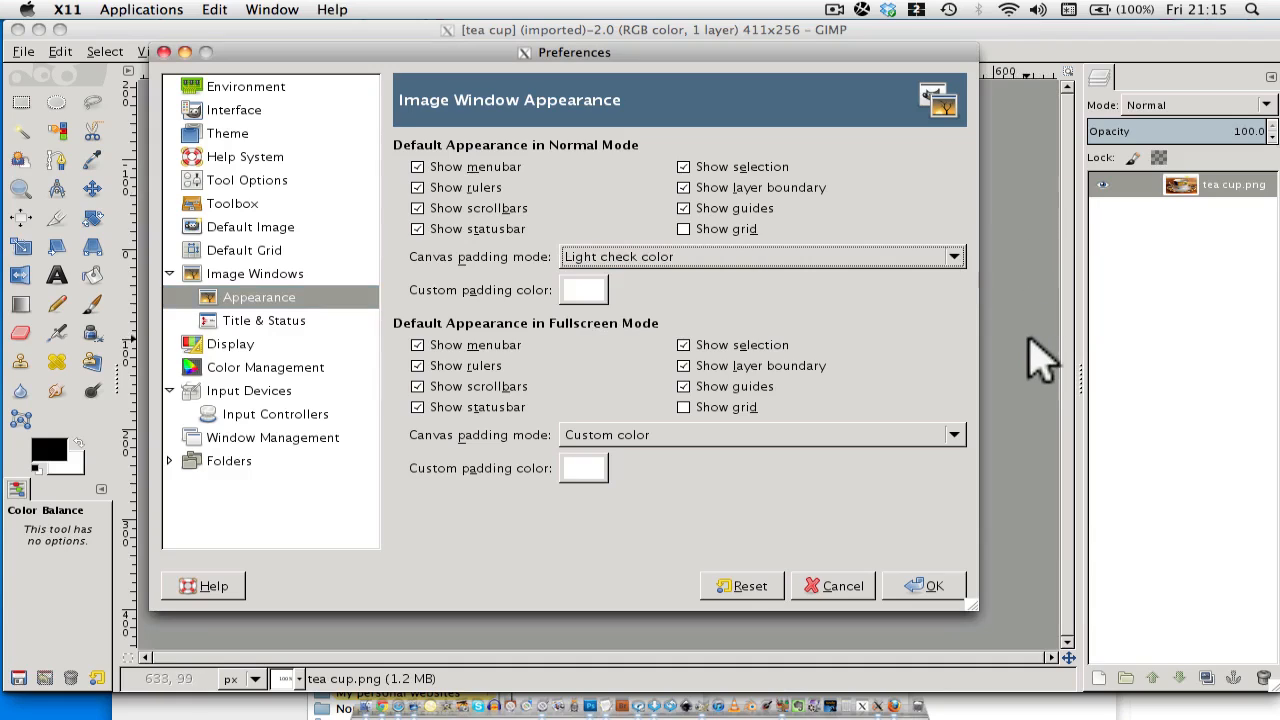
click(951, 256)
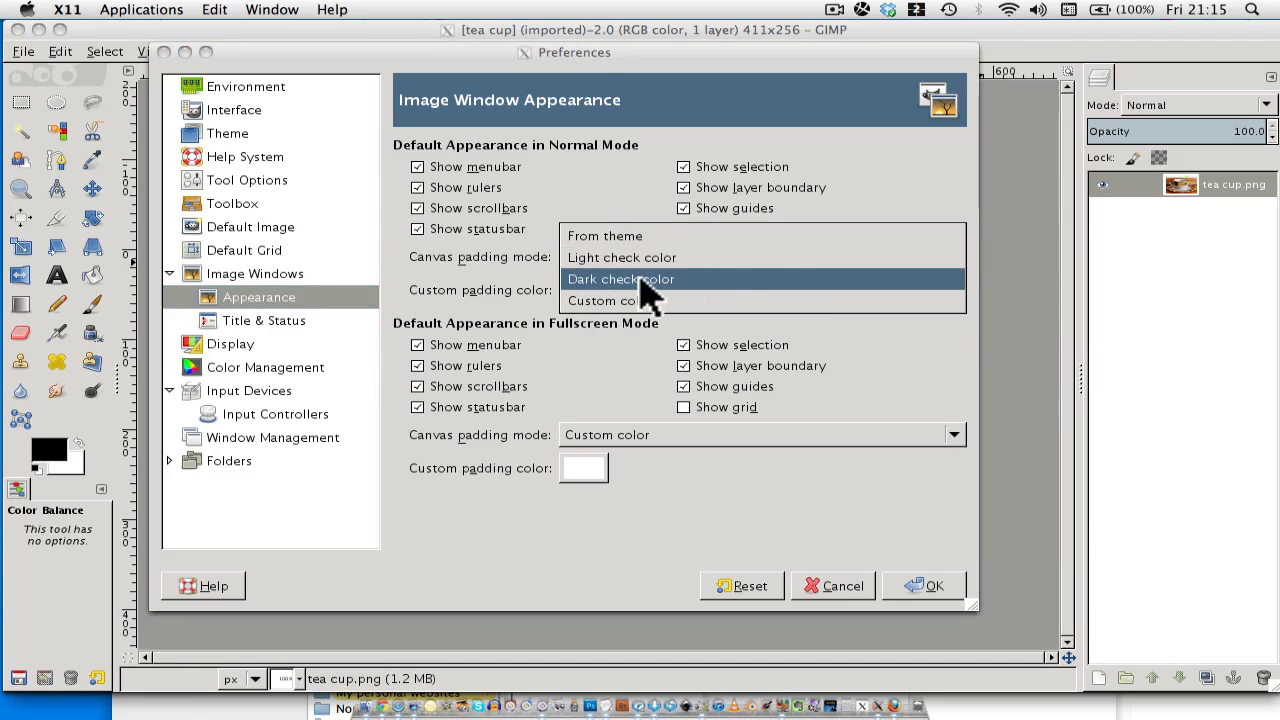
click(619, 279)
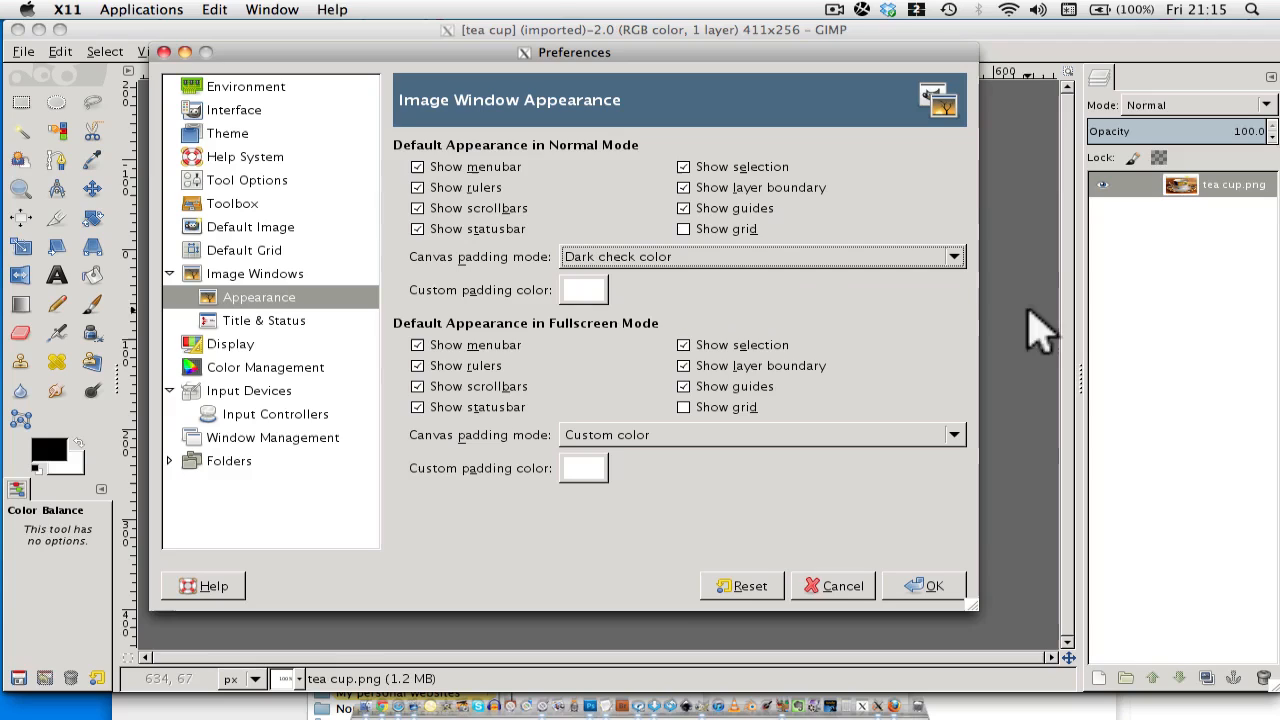
click(760, 256)
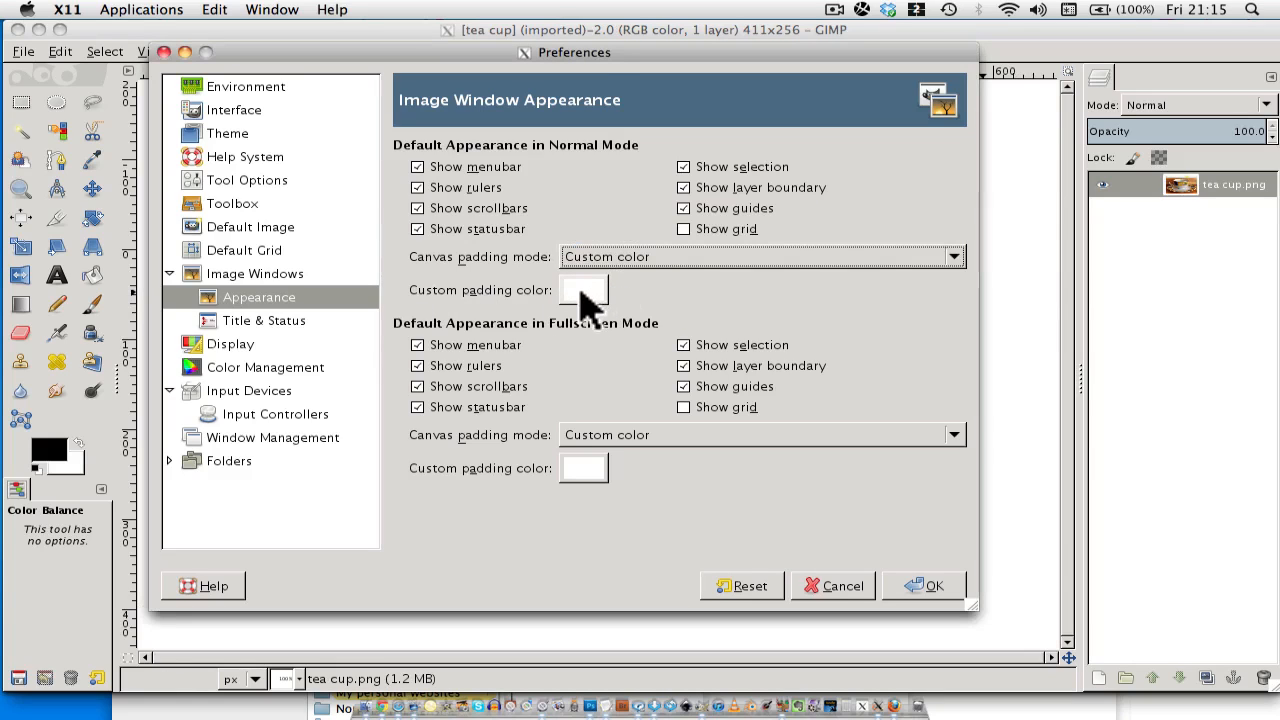
Pick a purple custom padding colour and confirm it in the colour chooser
click(583, 290)
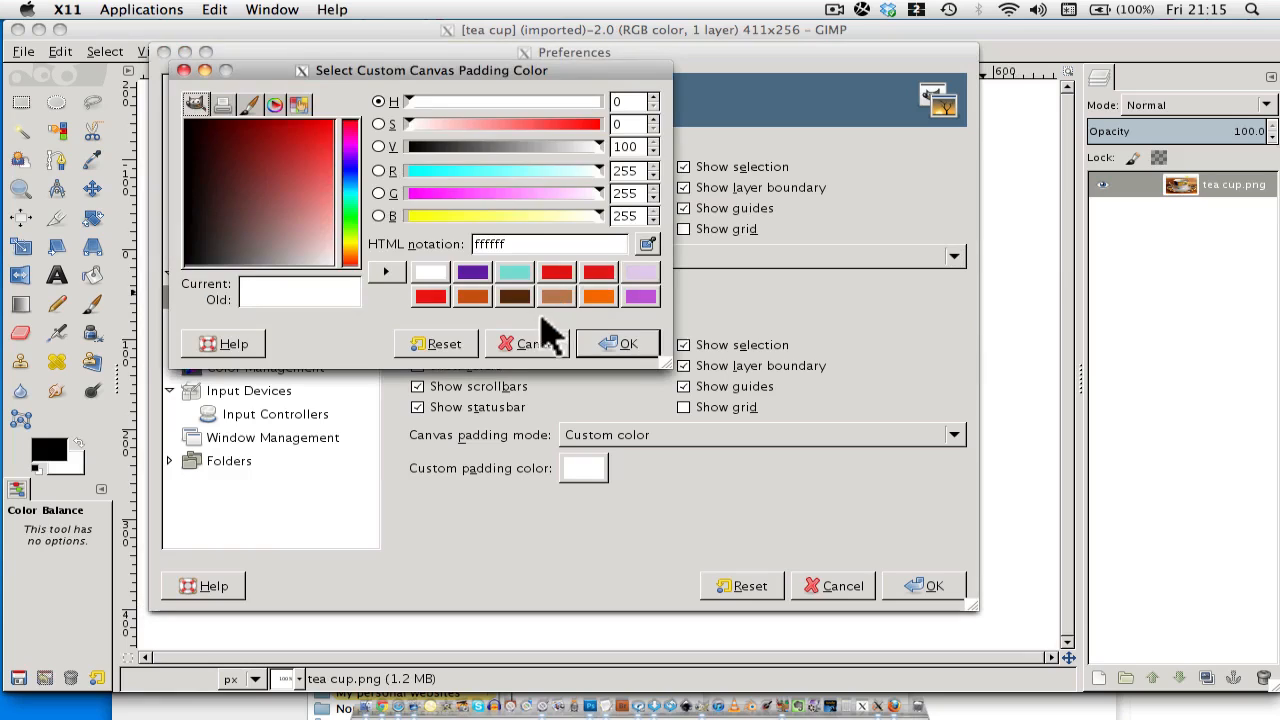
click(472, 271)
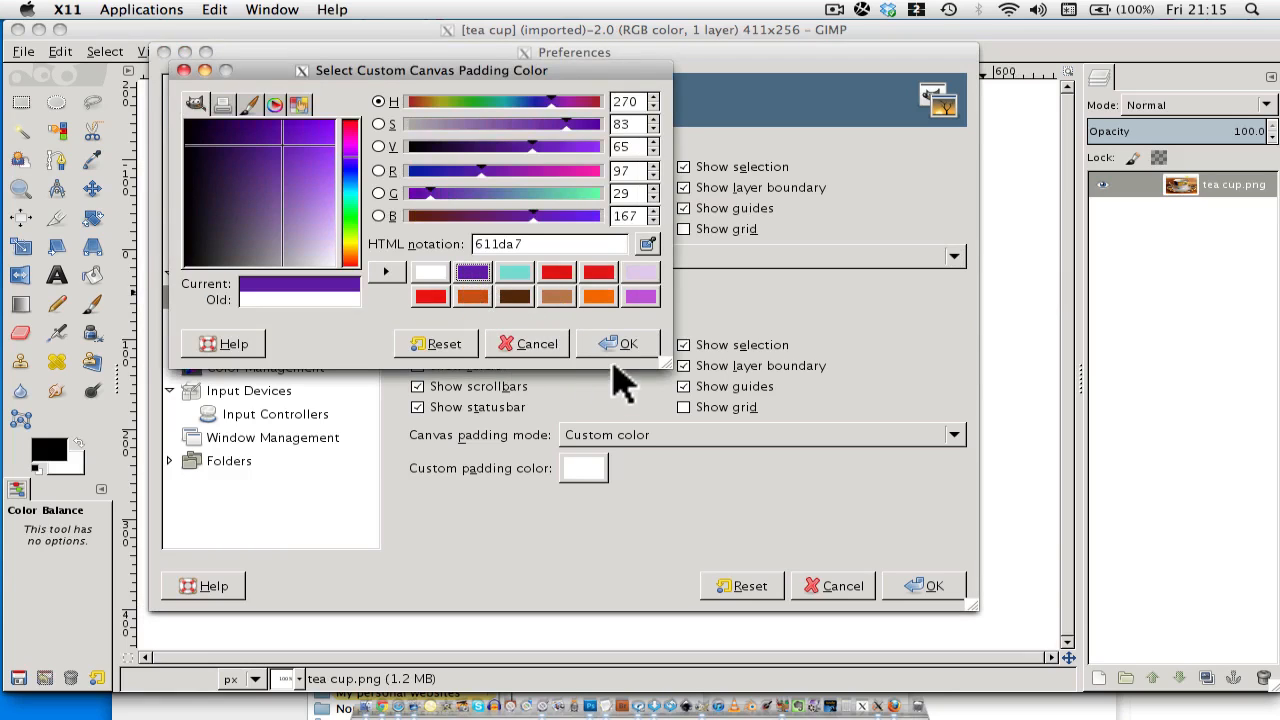
mouse_move(473, 272)
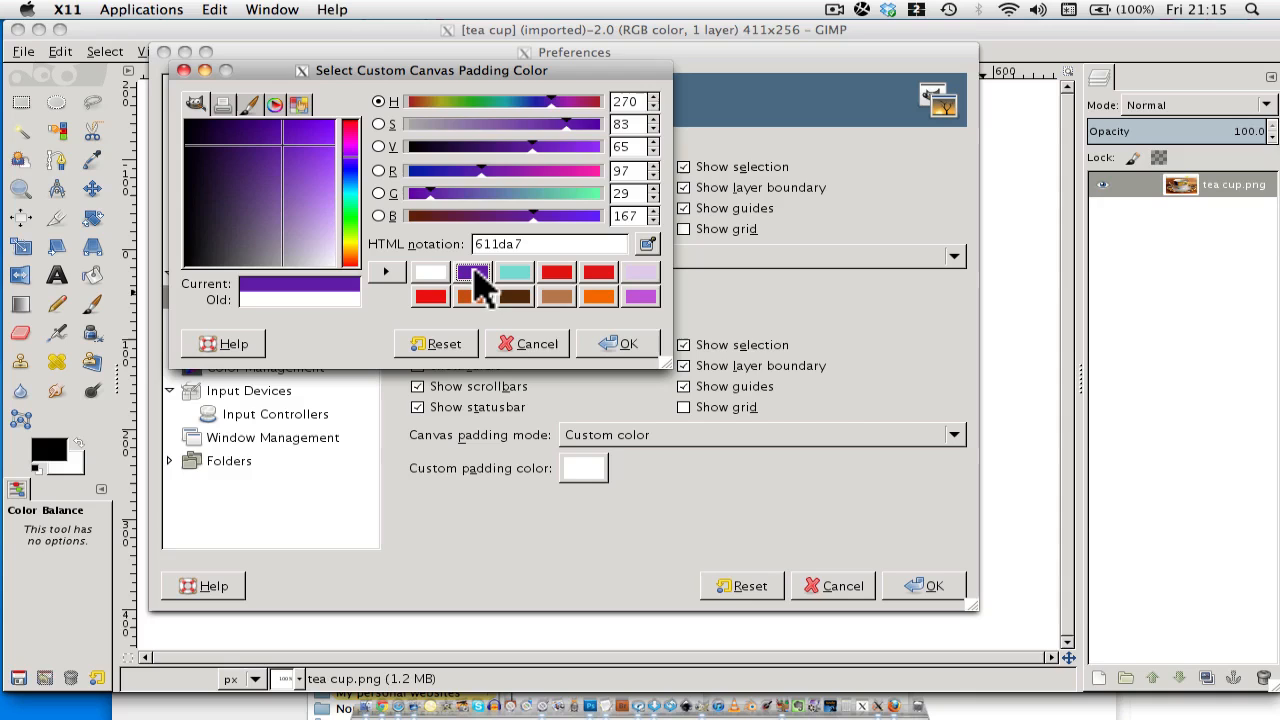
click(619, 343)
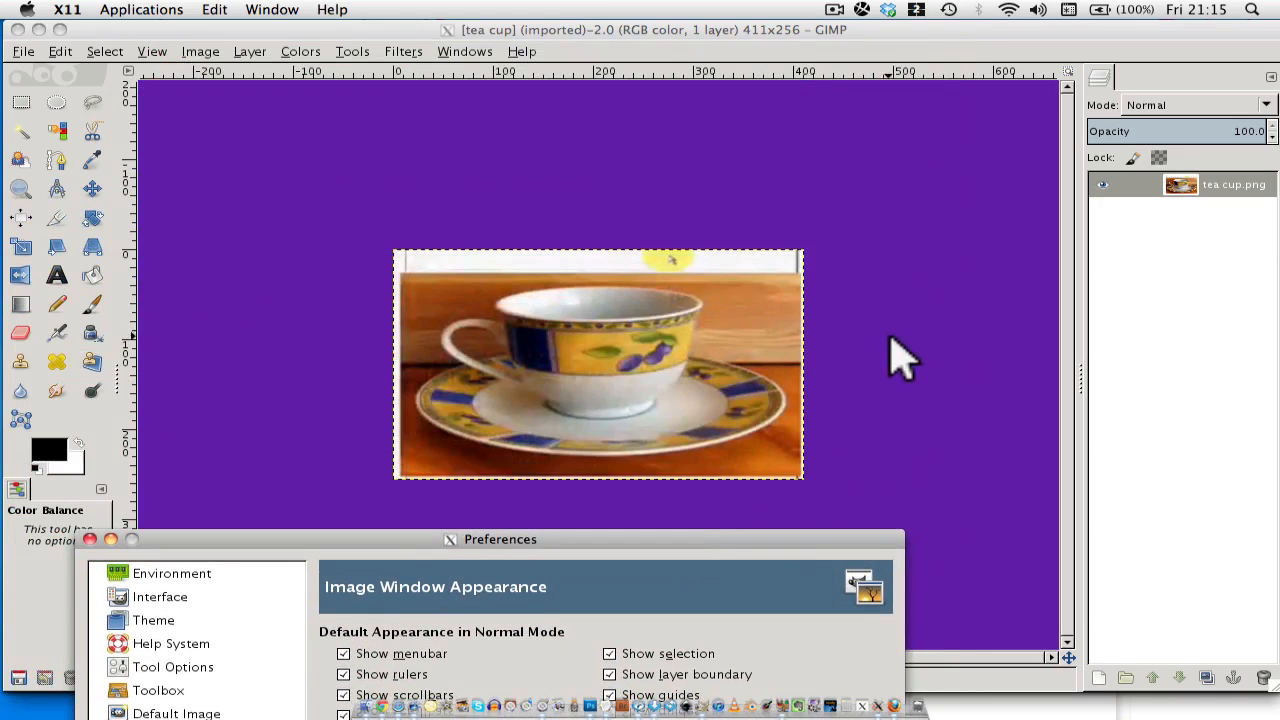
mouse_move(845, 410)
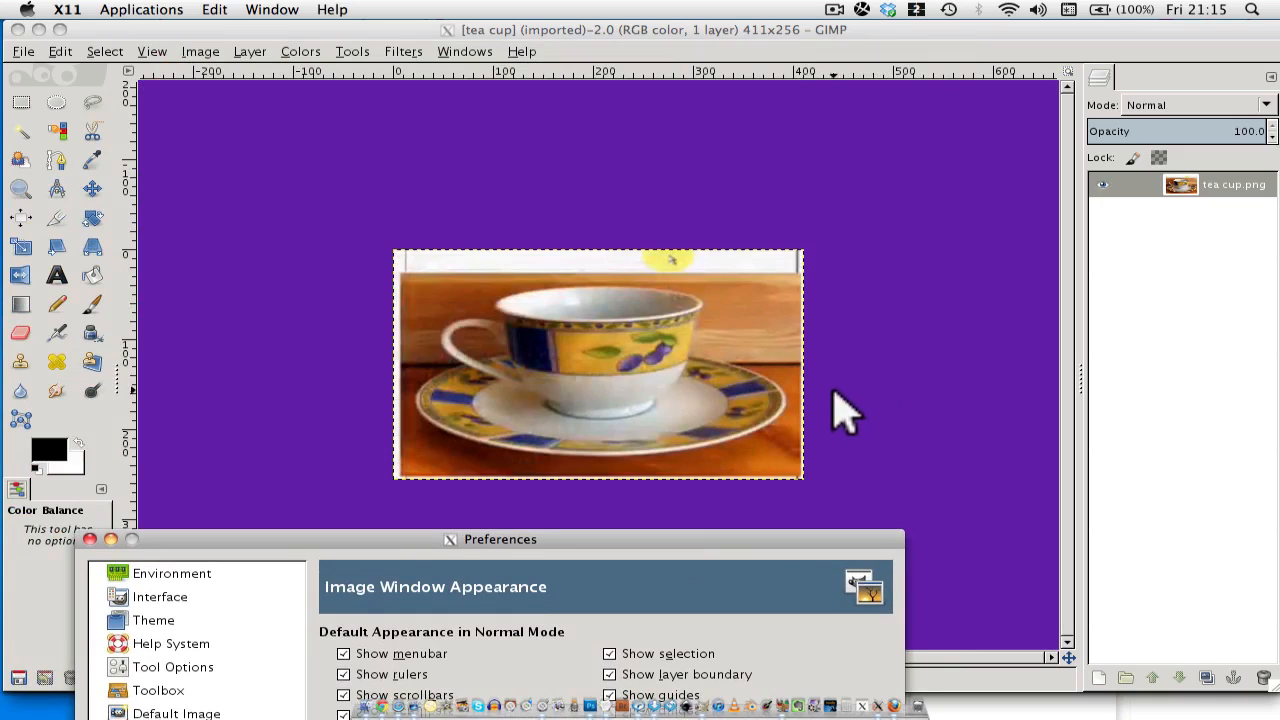
mouse_move(765, 340)
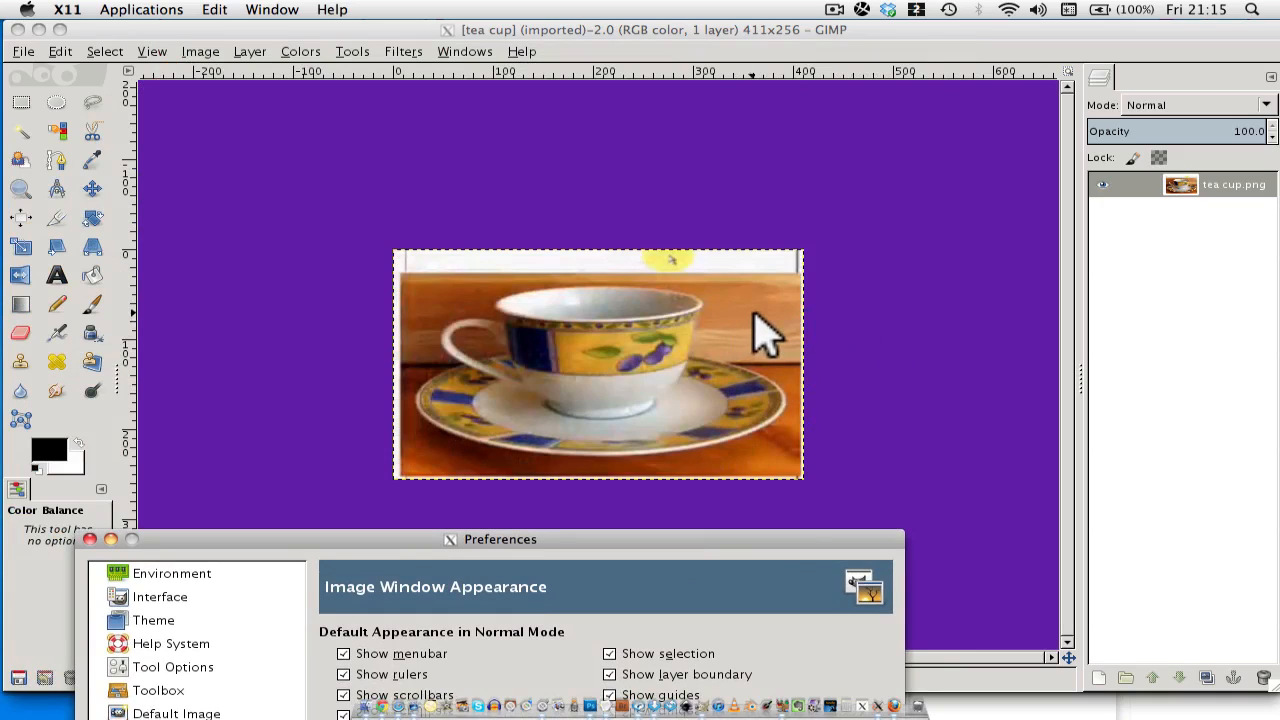
mouse_move(695, 555)
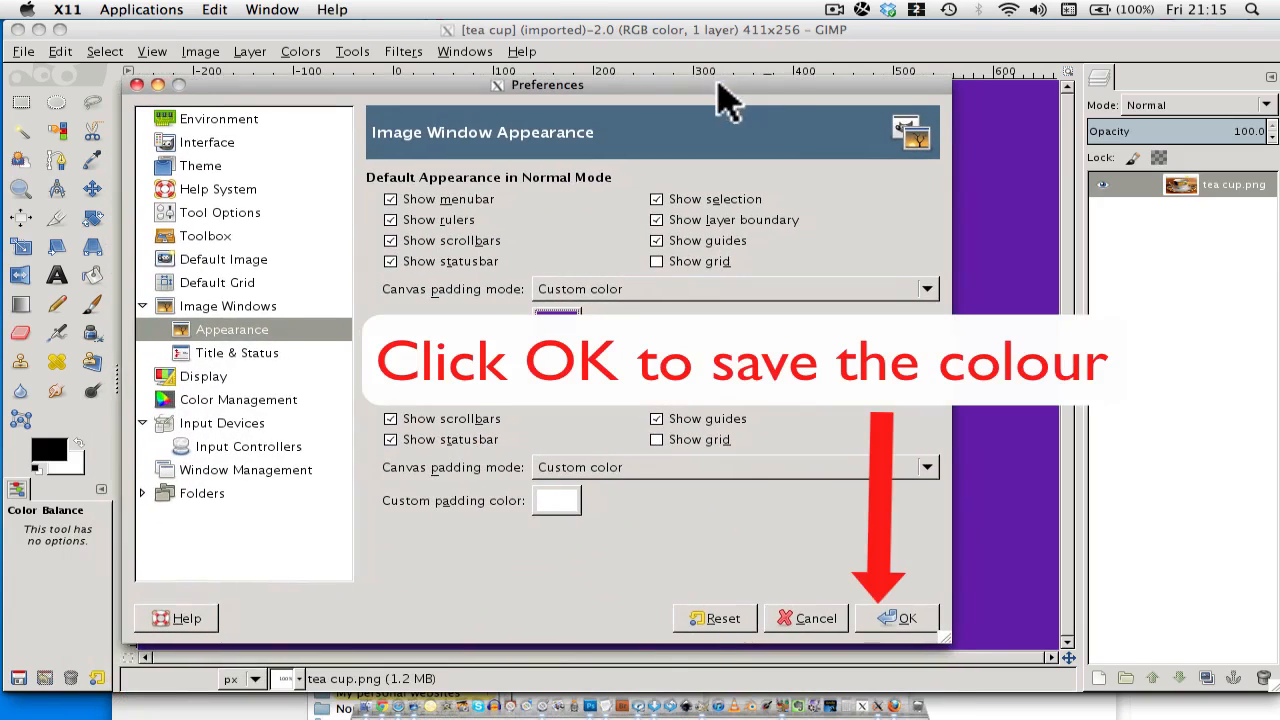
Confirm Preferences with OK so the tea cup canvas shows the new padding
click(556, 500)
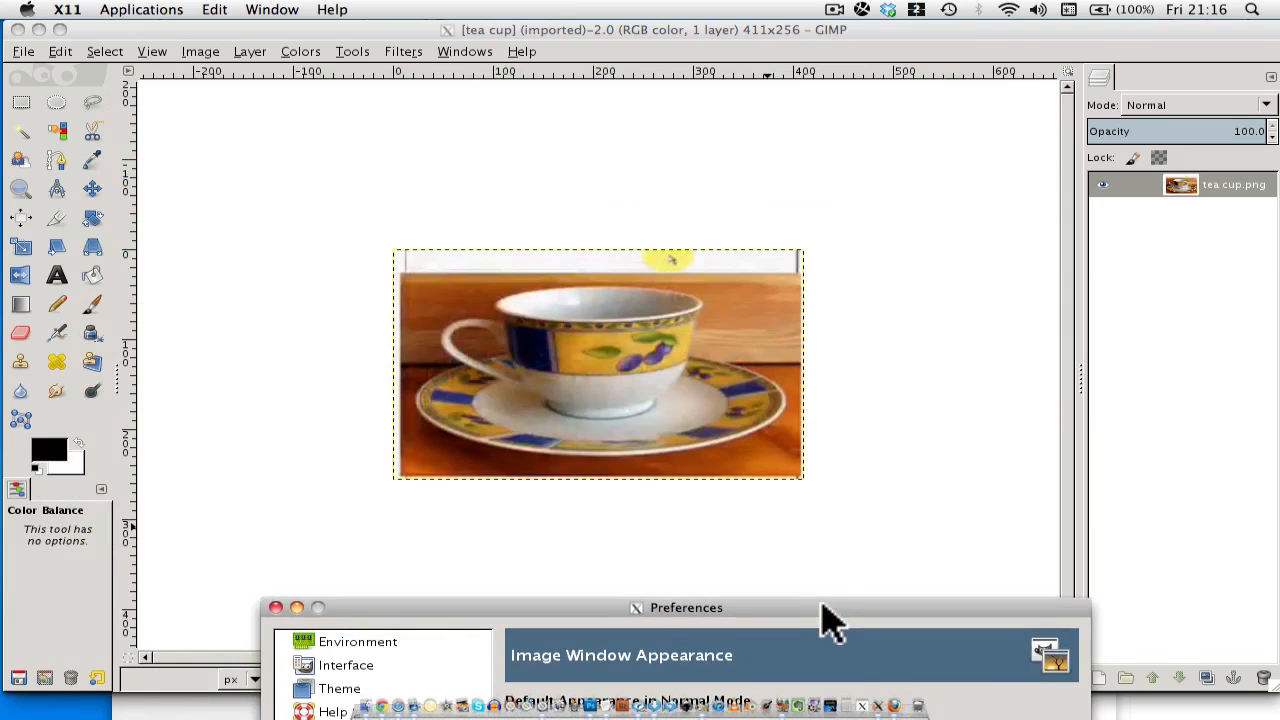
drag(686, 607, 567, 87)
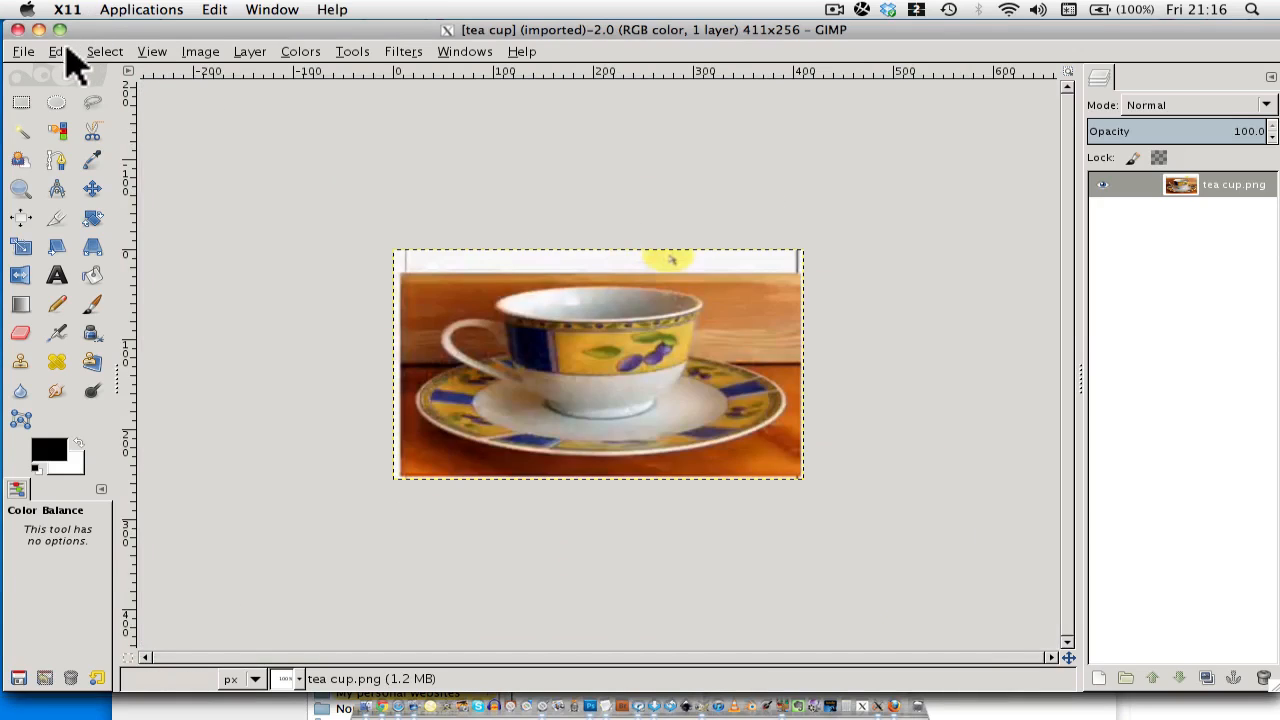
mouse_move(62, 58)
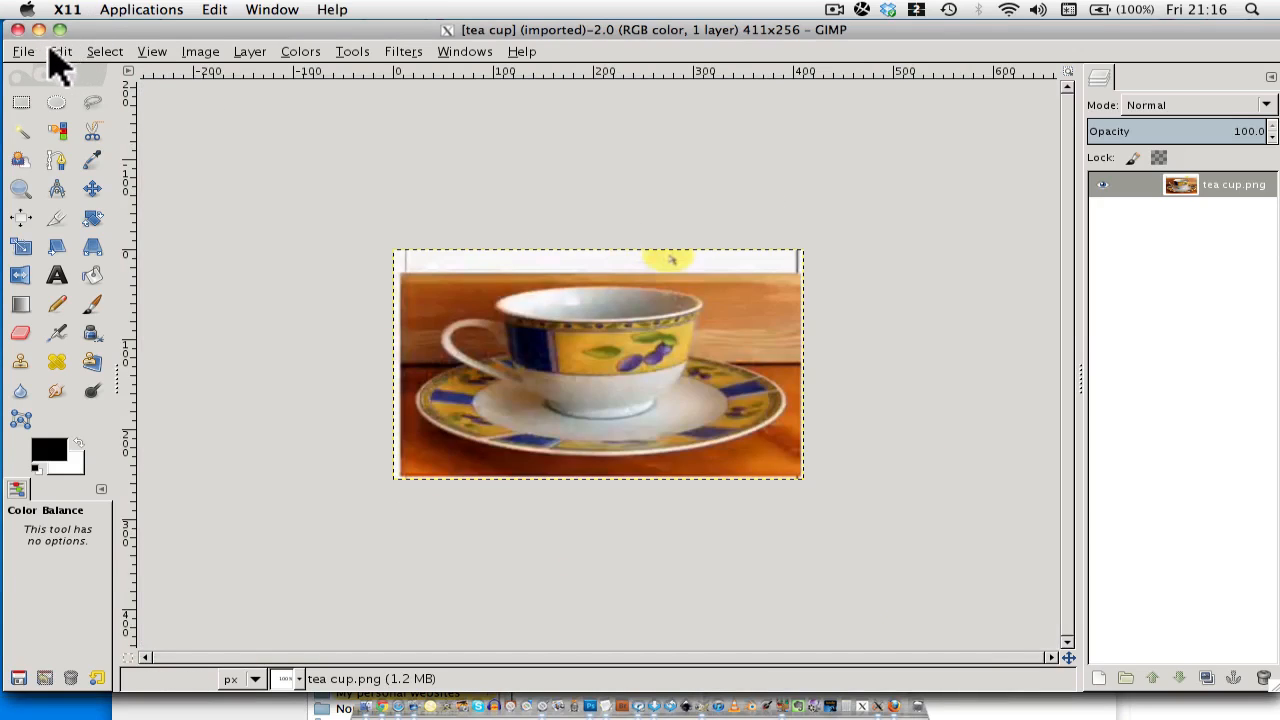
mouse_move(1150, 65)
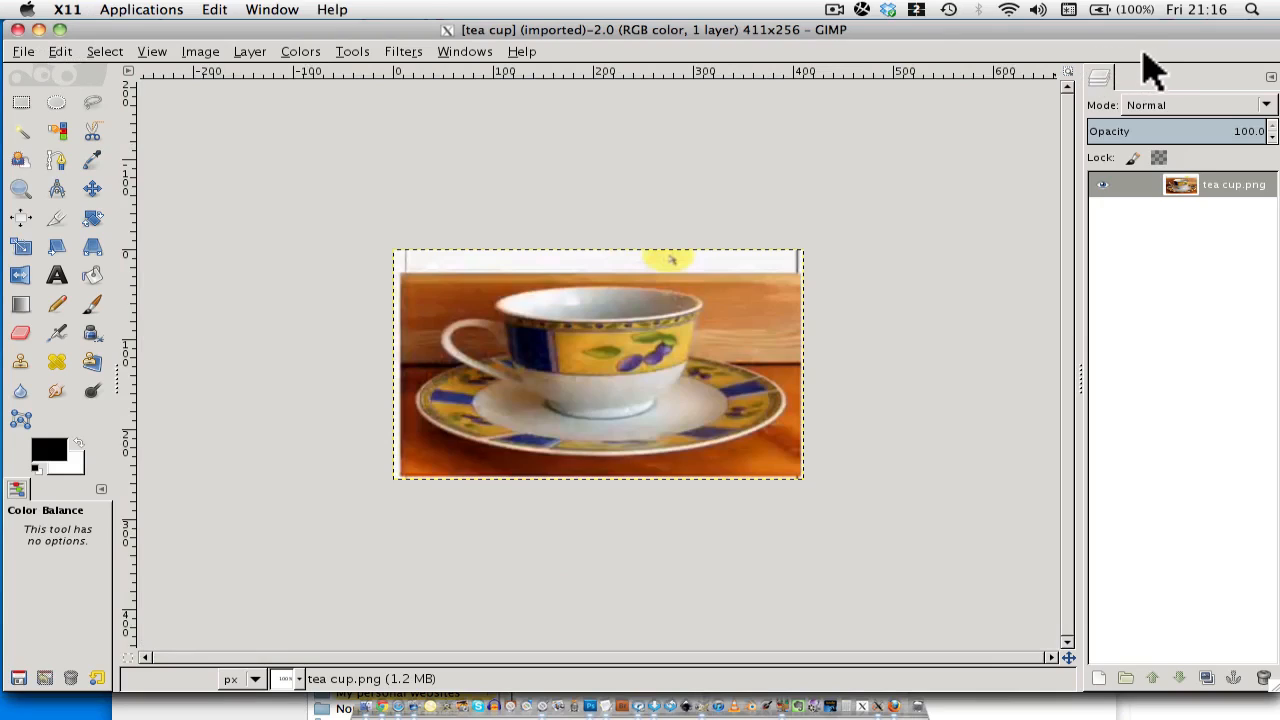
mouse_move(1090, 75)
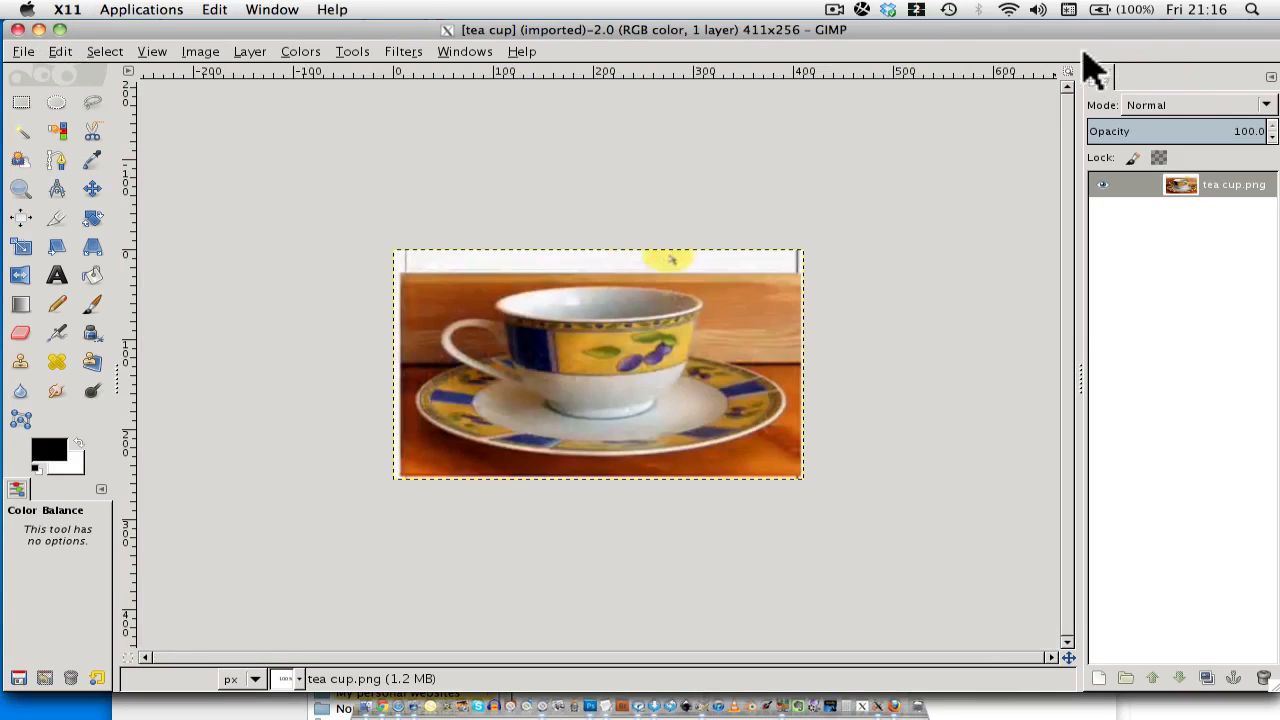
mouse_move(115, 672)
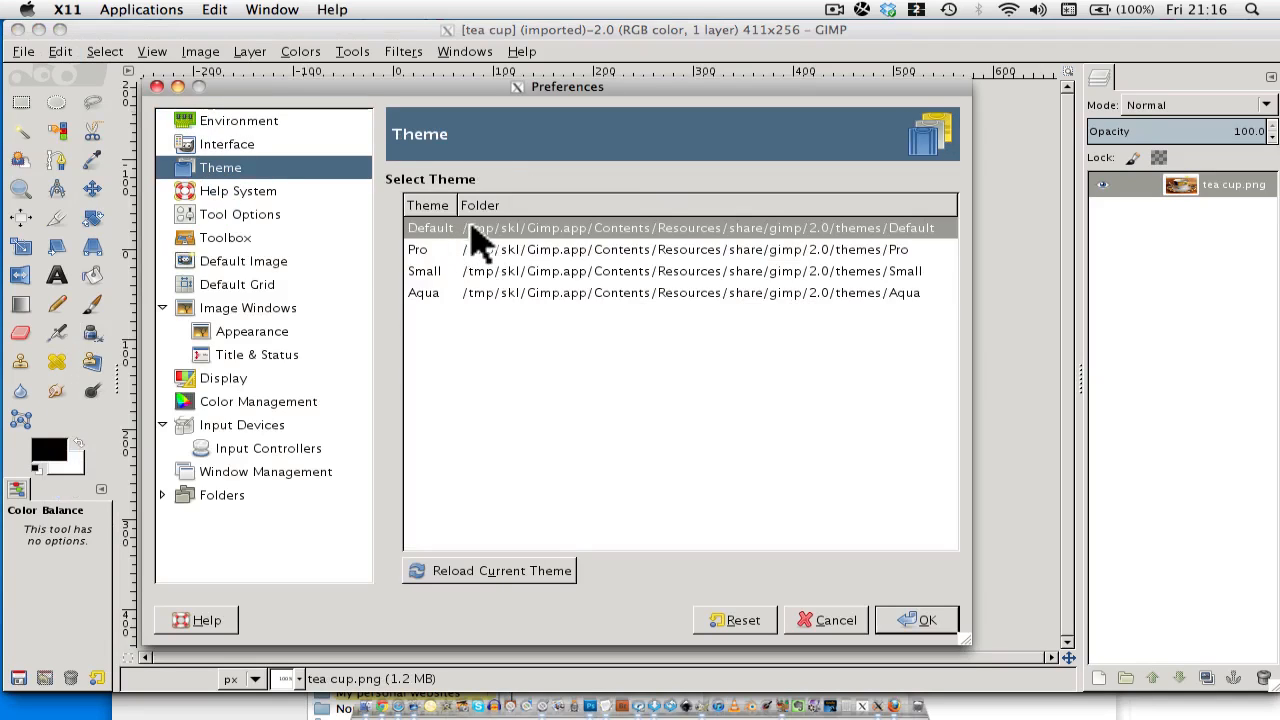
mouse_move(445, 232)
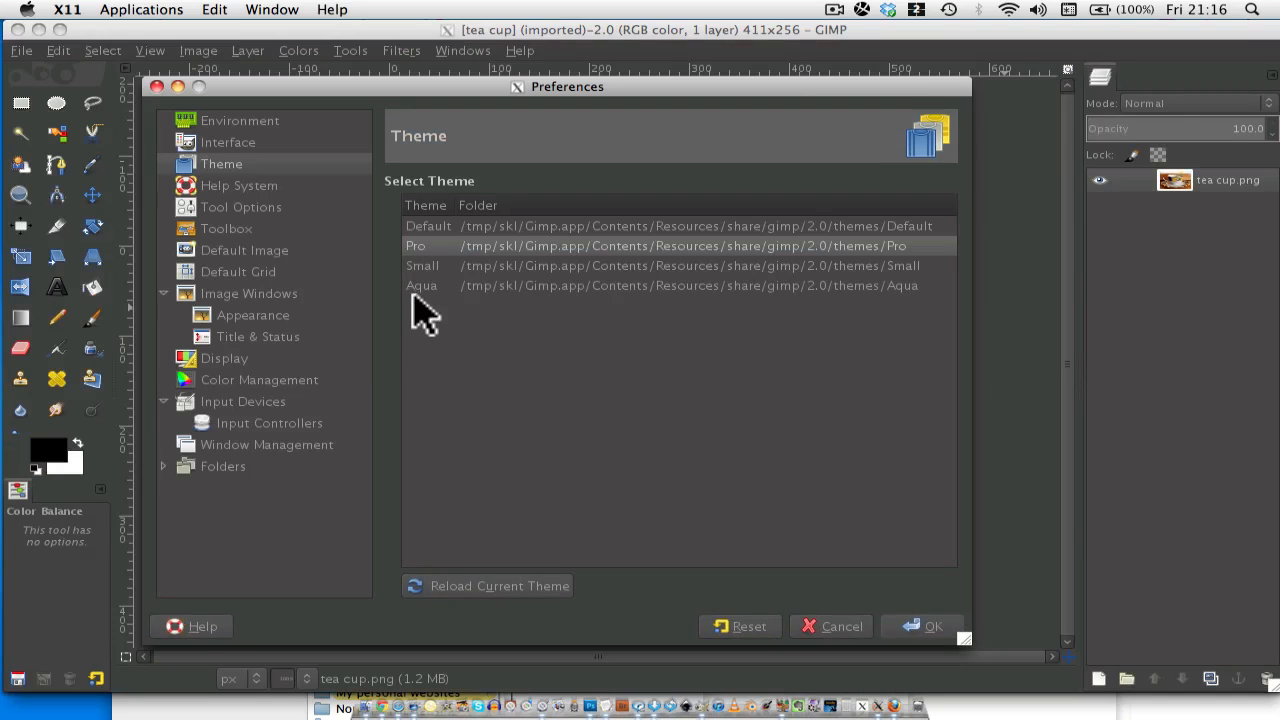
mouse_move(345, 580)
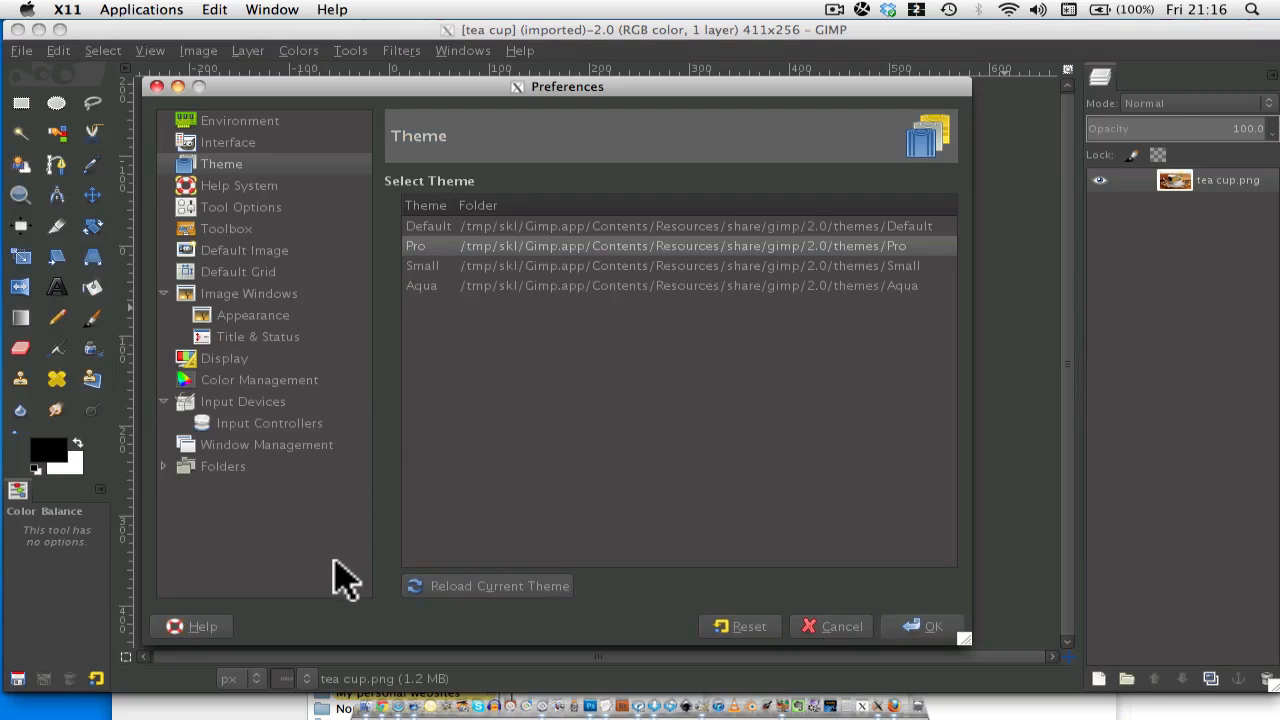
mouse_move(250, 350)
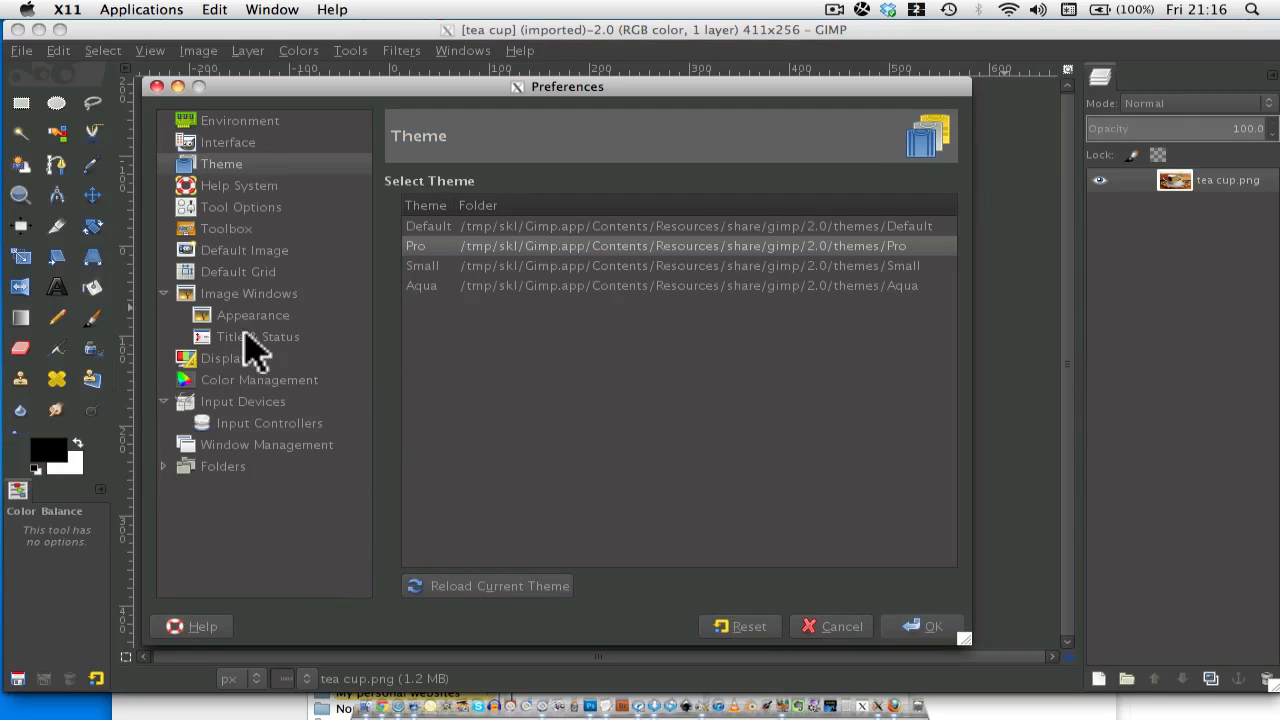
mouse_move(278, 240)
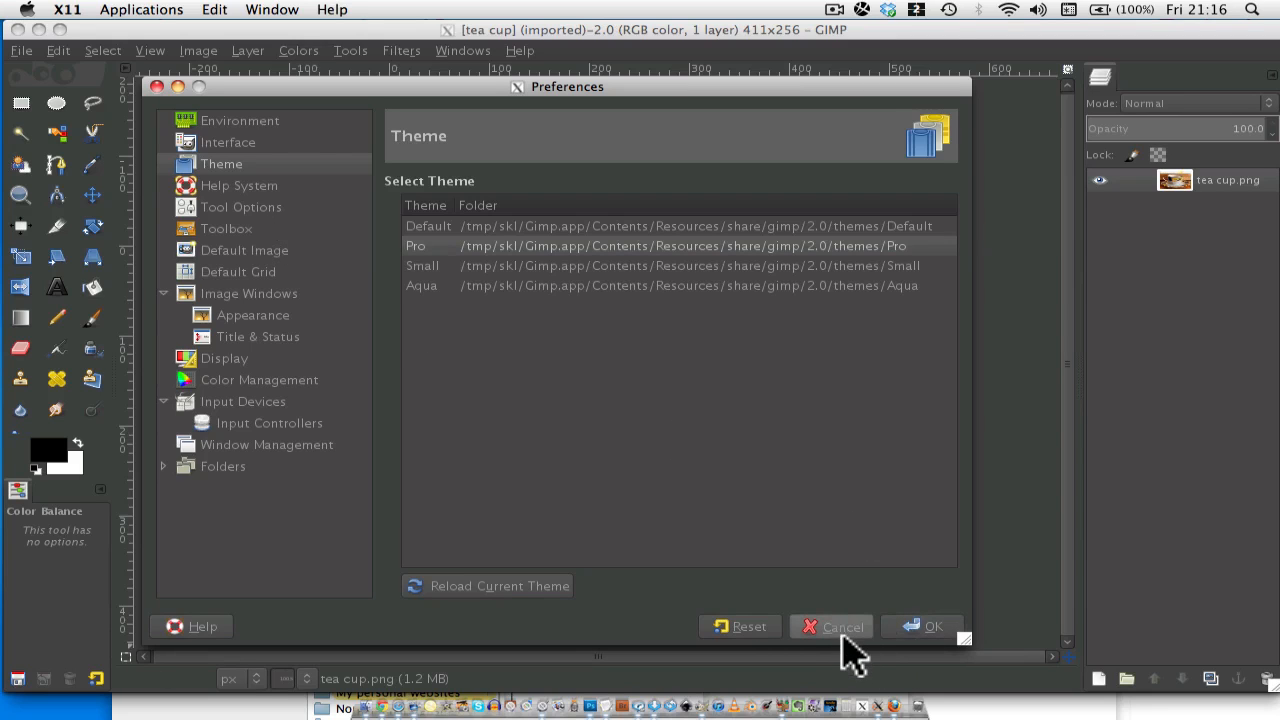
click(832, 626)
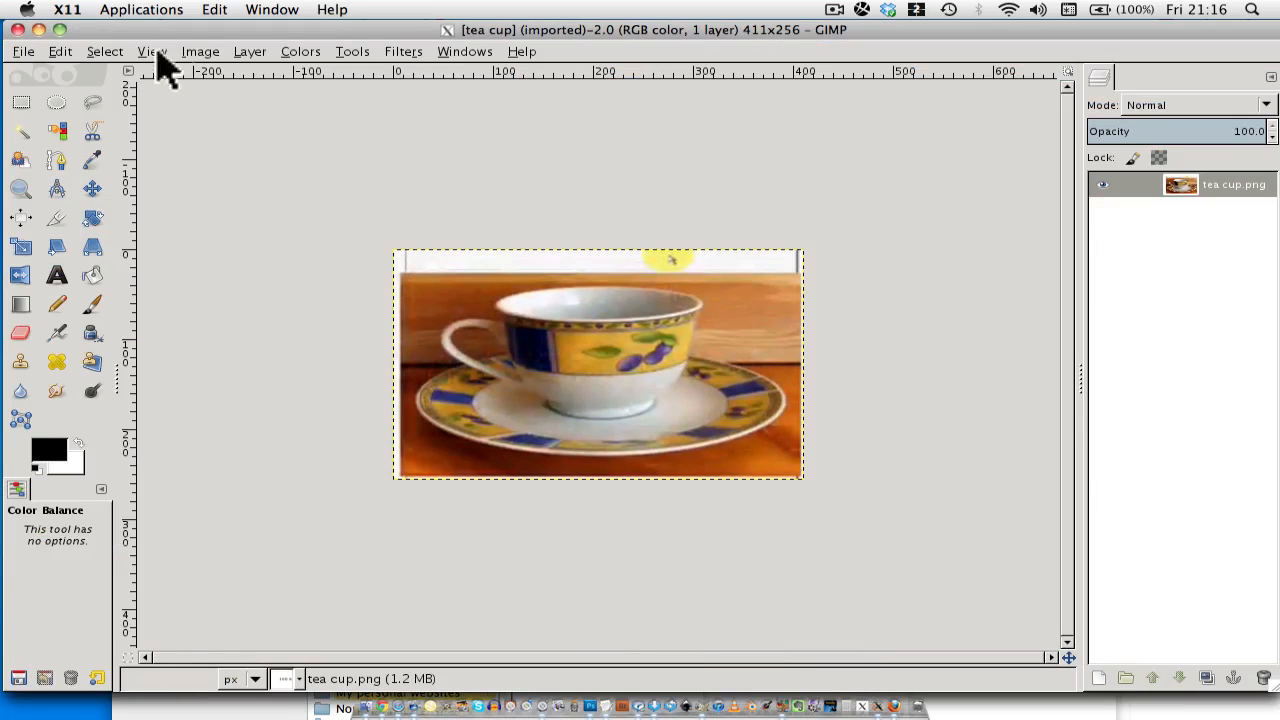
mouse_move(280, 560)
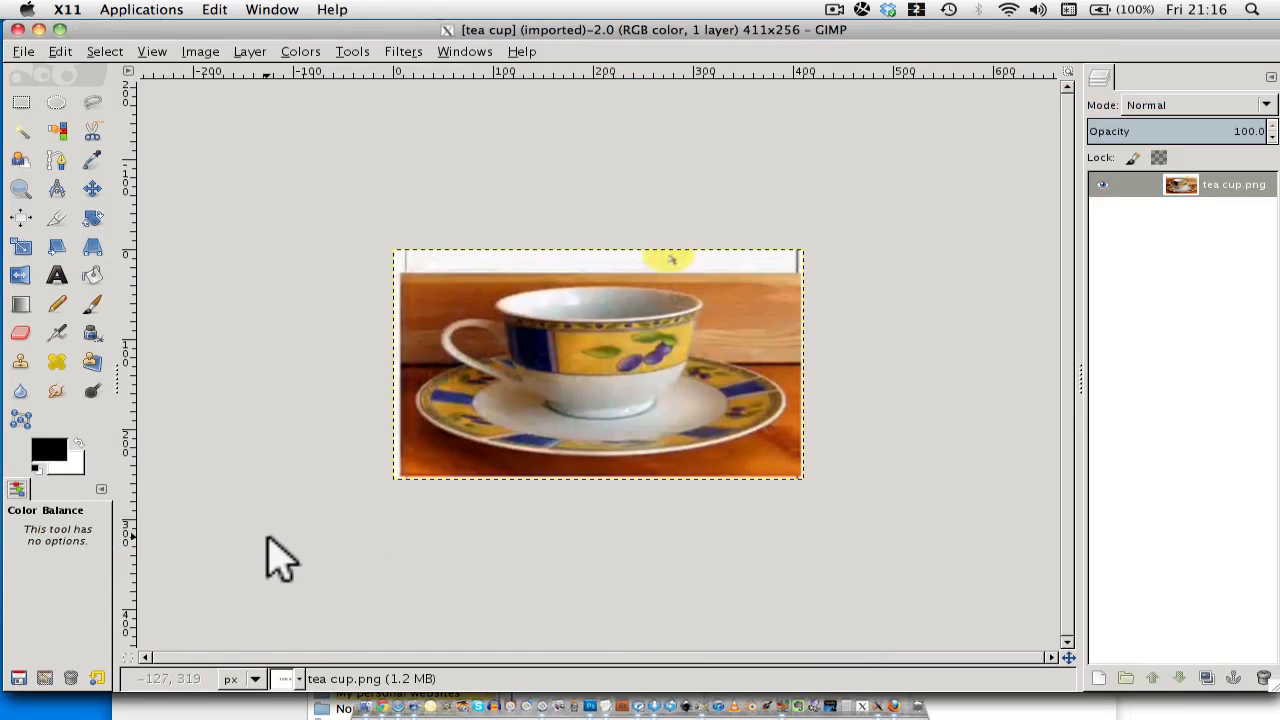
mouse_move(875, 478)
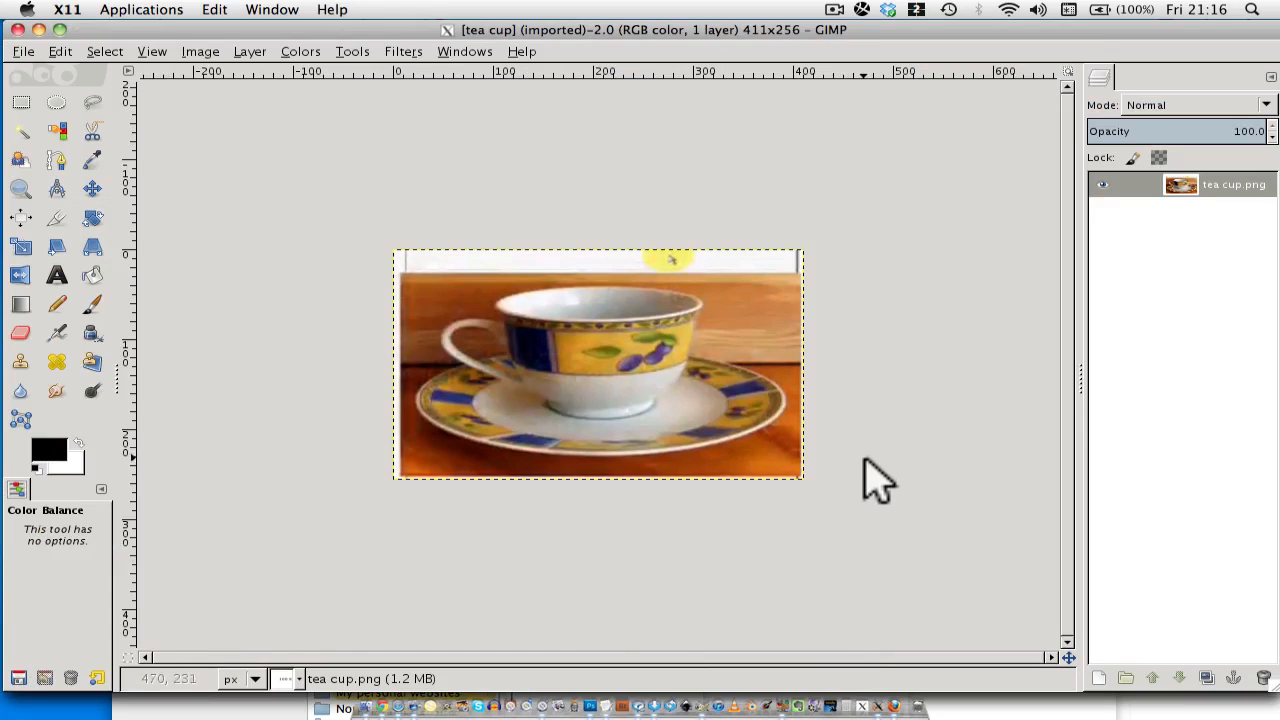
mouse_move(895, 470)
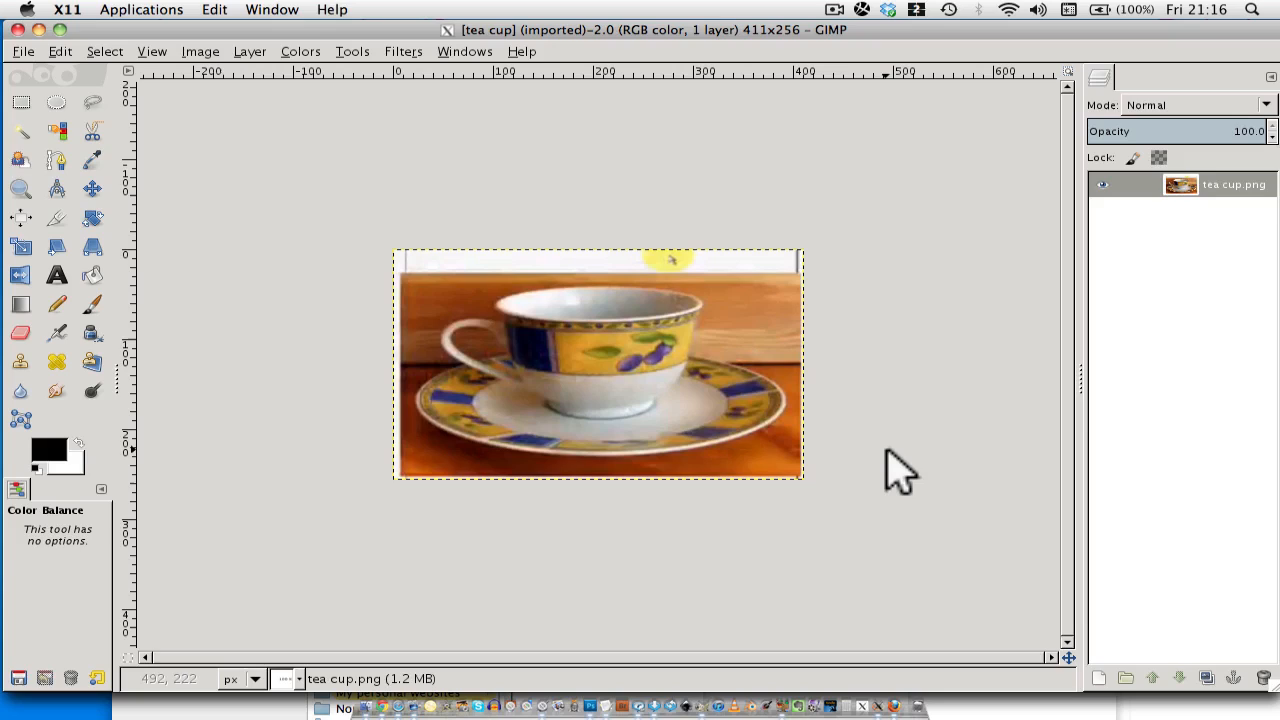
mouse_move(885, 420)
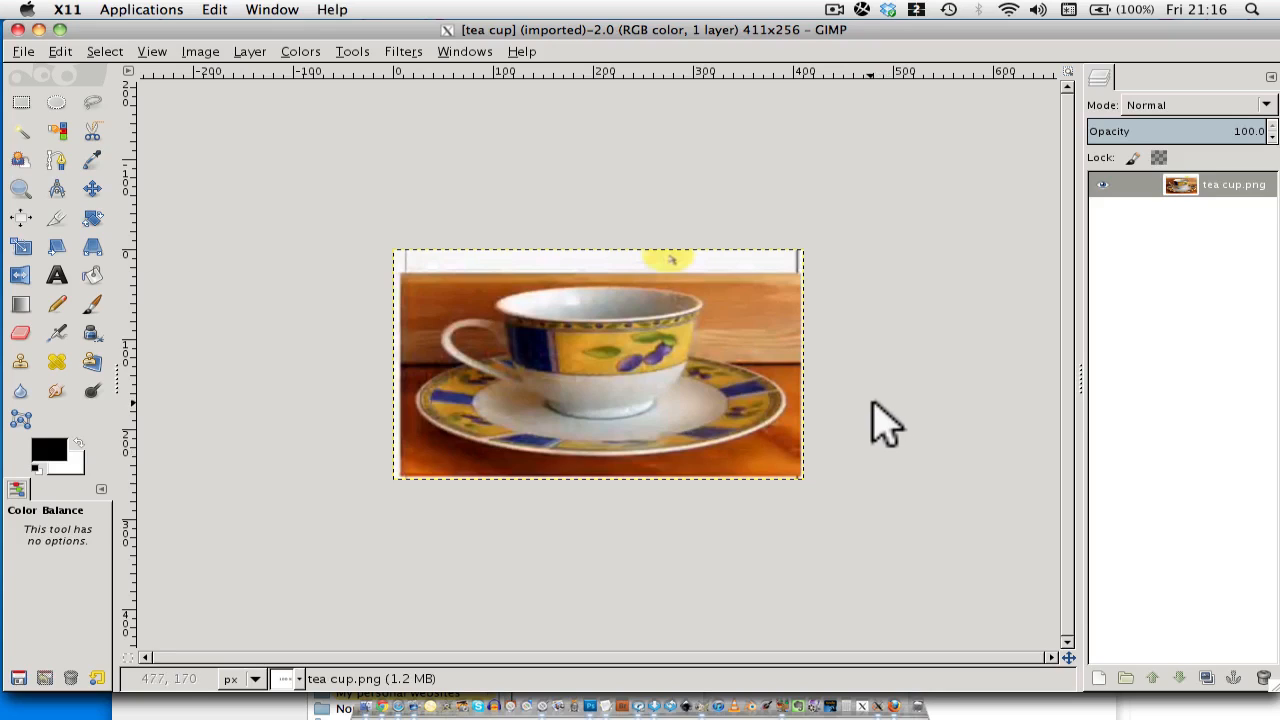
mouse_move(895, 432)
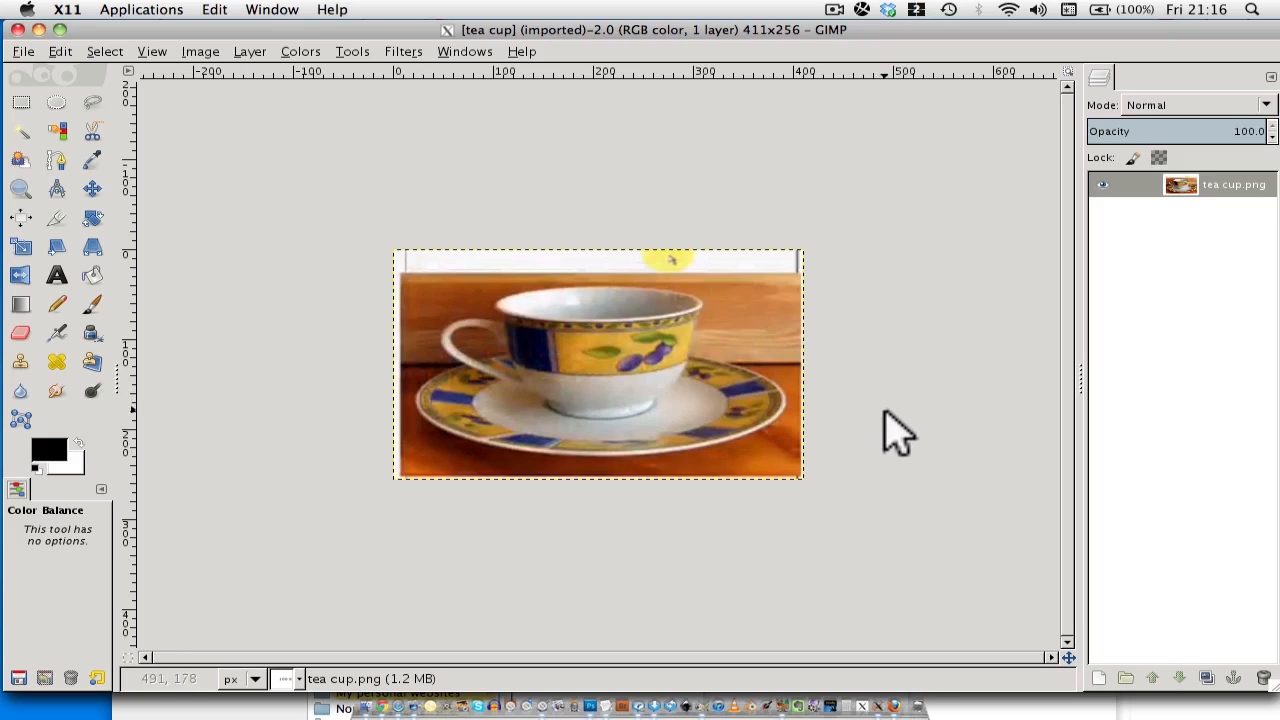
mouse_move(905, 445)
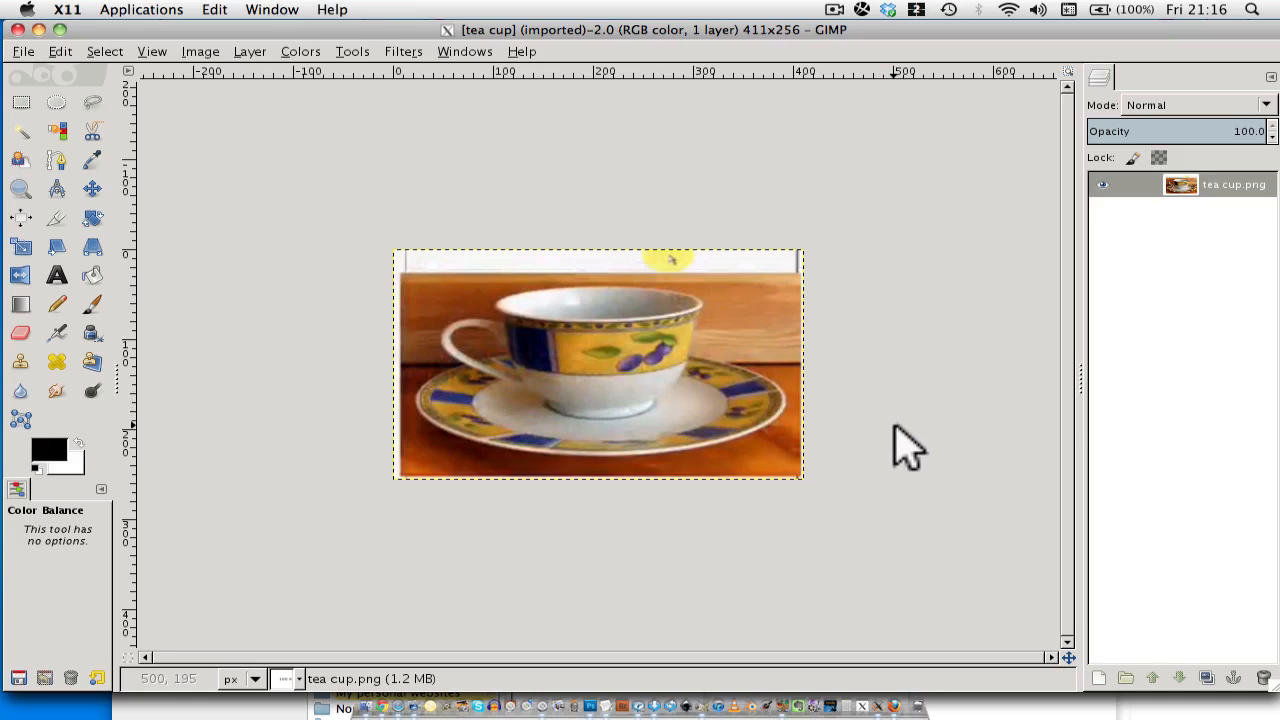